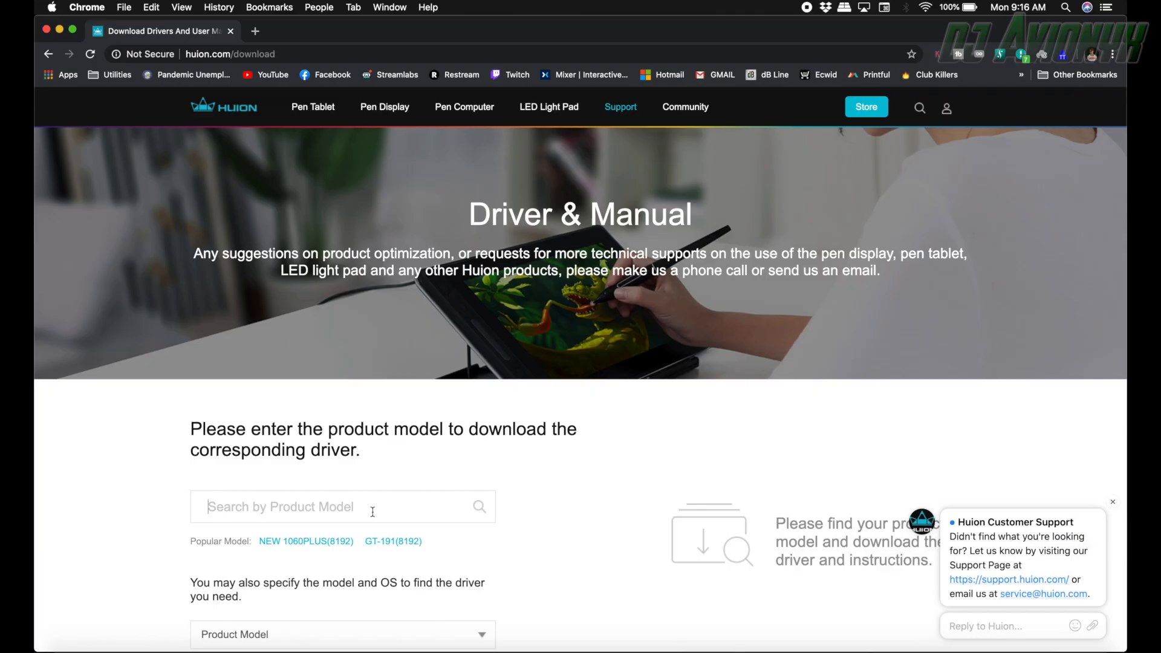
Search 'inspiroy h640p' and list H640P(8192) macOS driver downloads
type("inspiroy h640p")
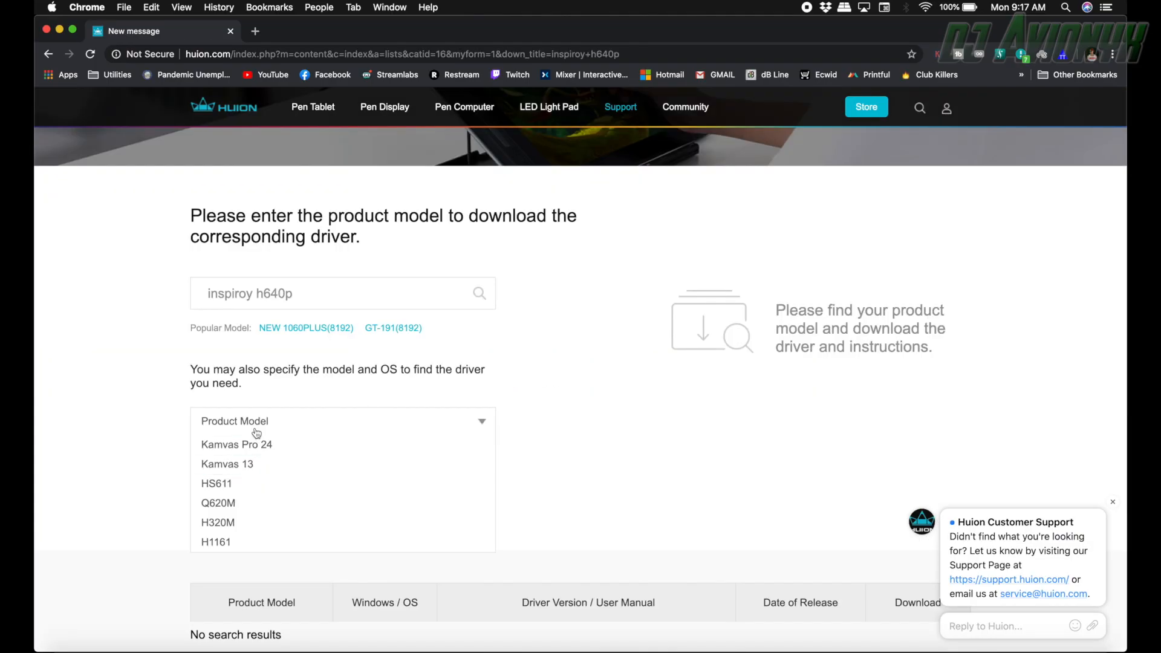
scroll("down", 3)
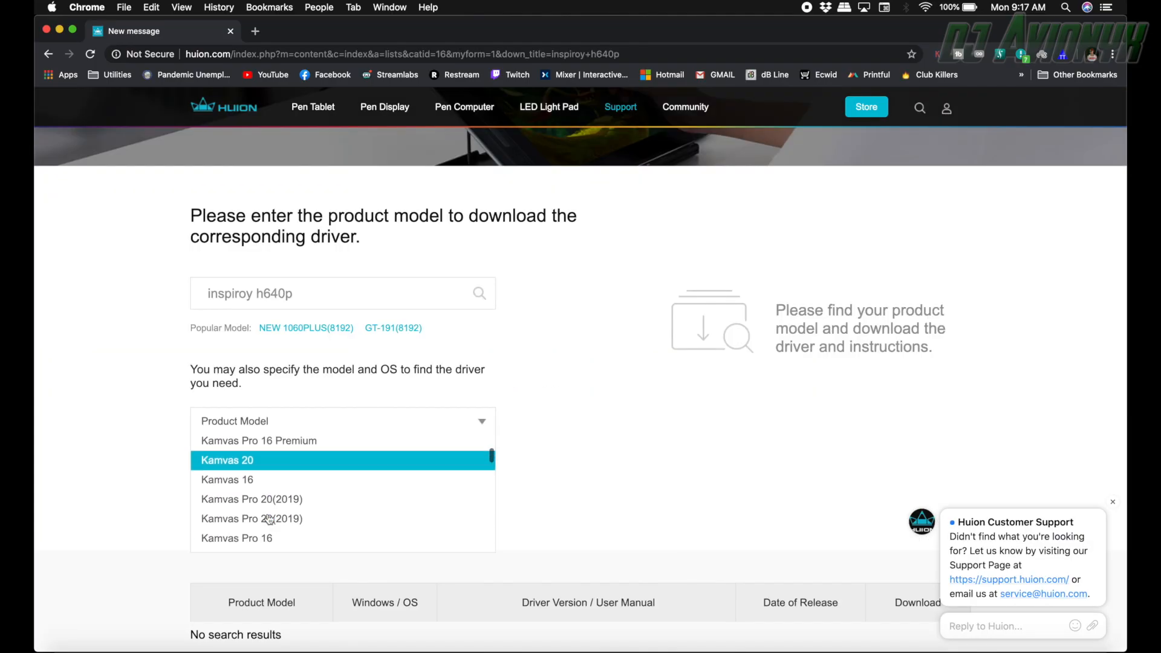
scroll("down", 3)
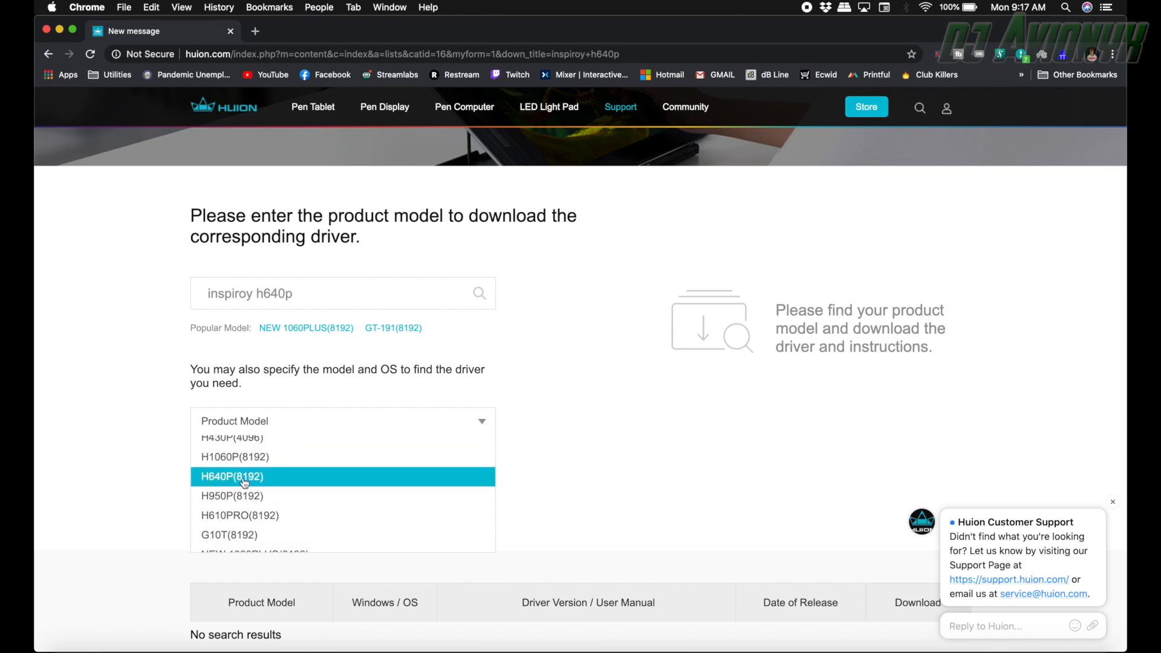
left_click(232, 476)
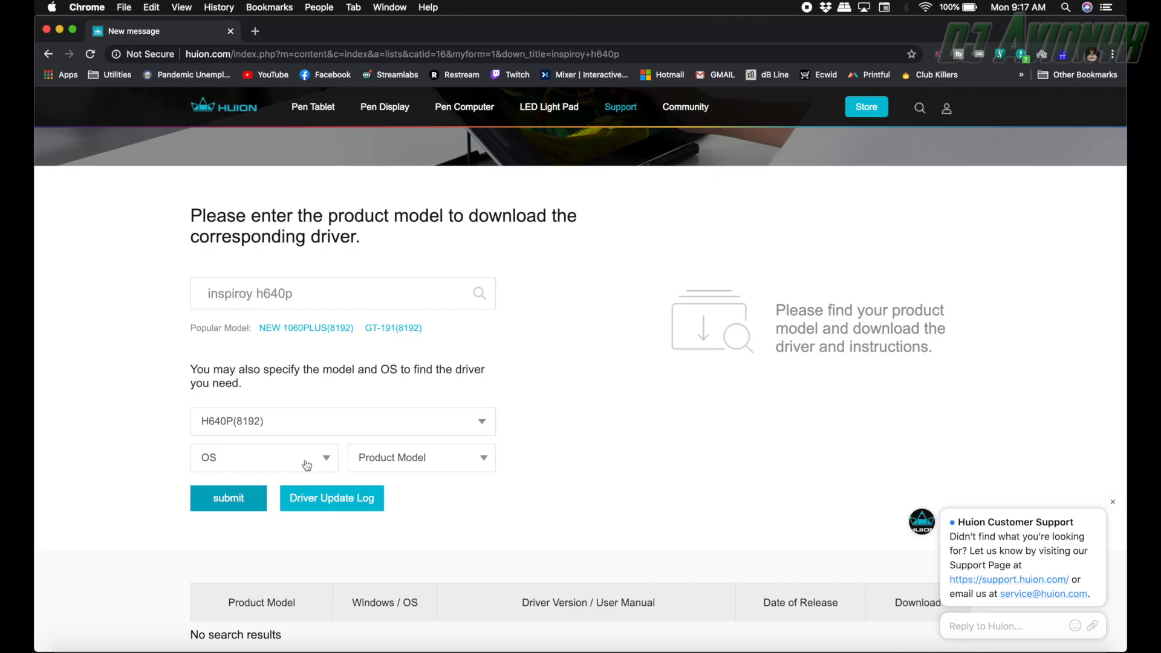
left_click(263, 457)
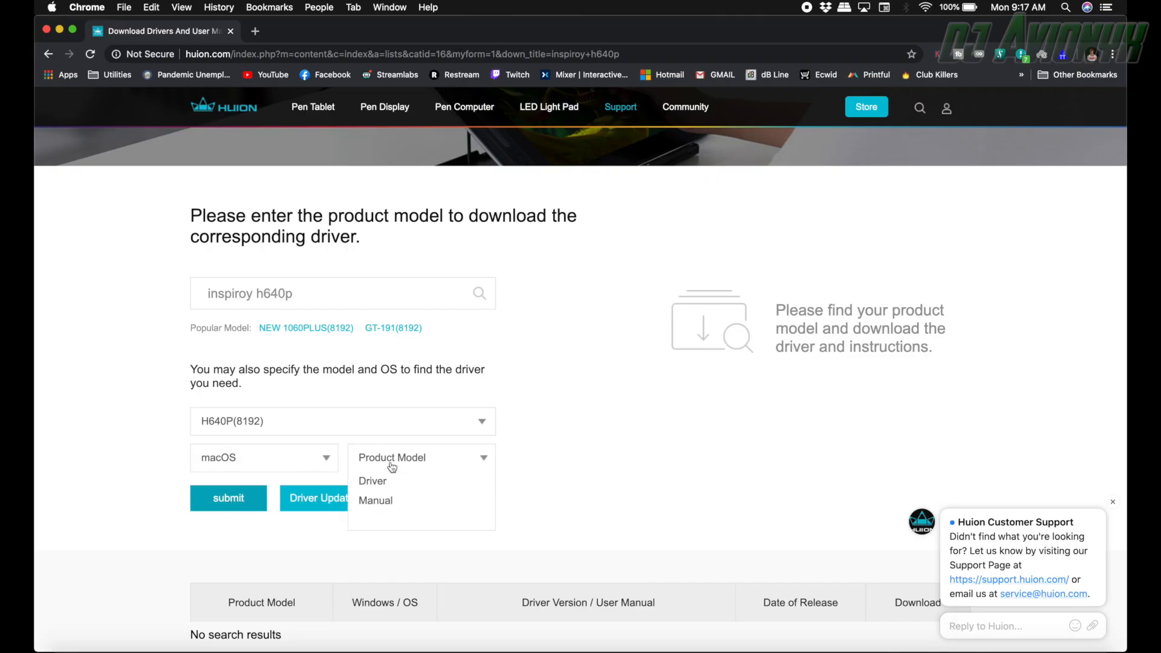
left_click(373, 481)
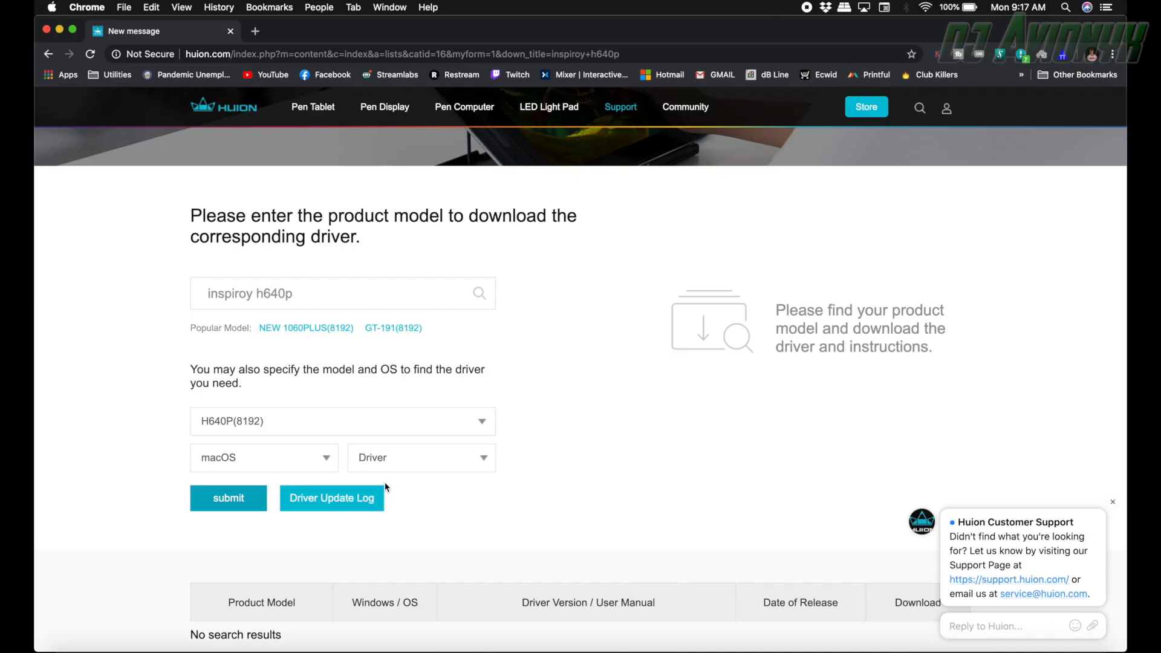
left_click(228, 497)
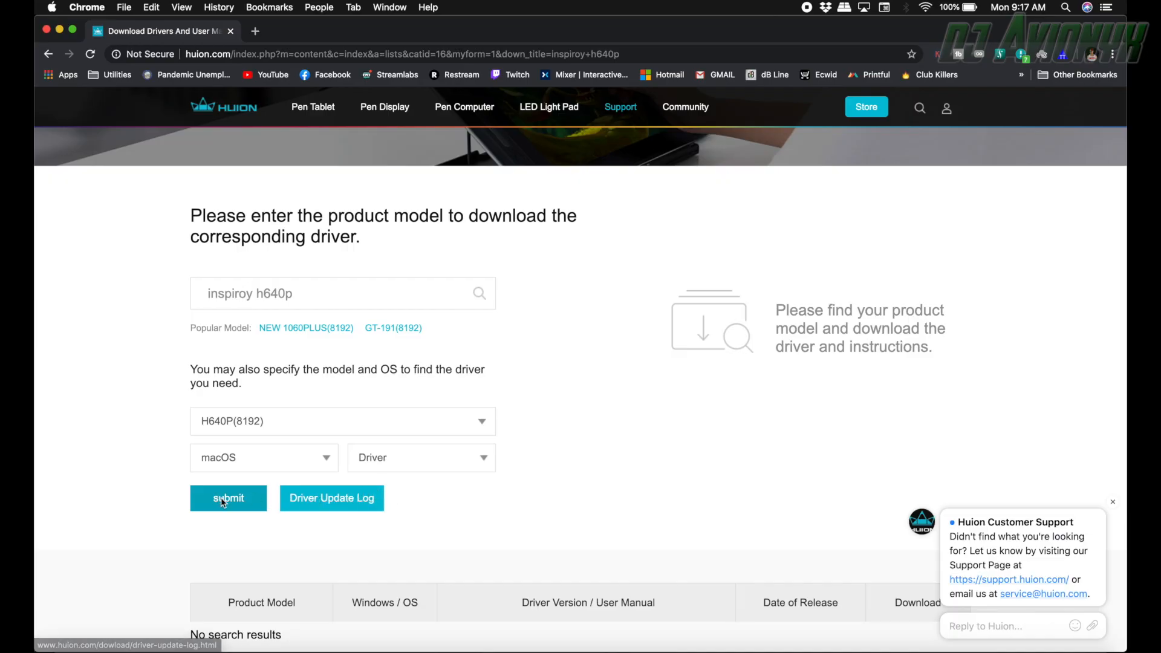
left_click(227, 498)
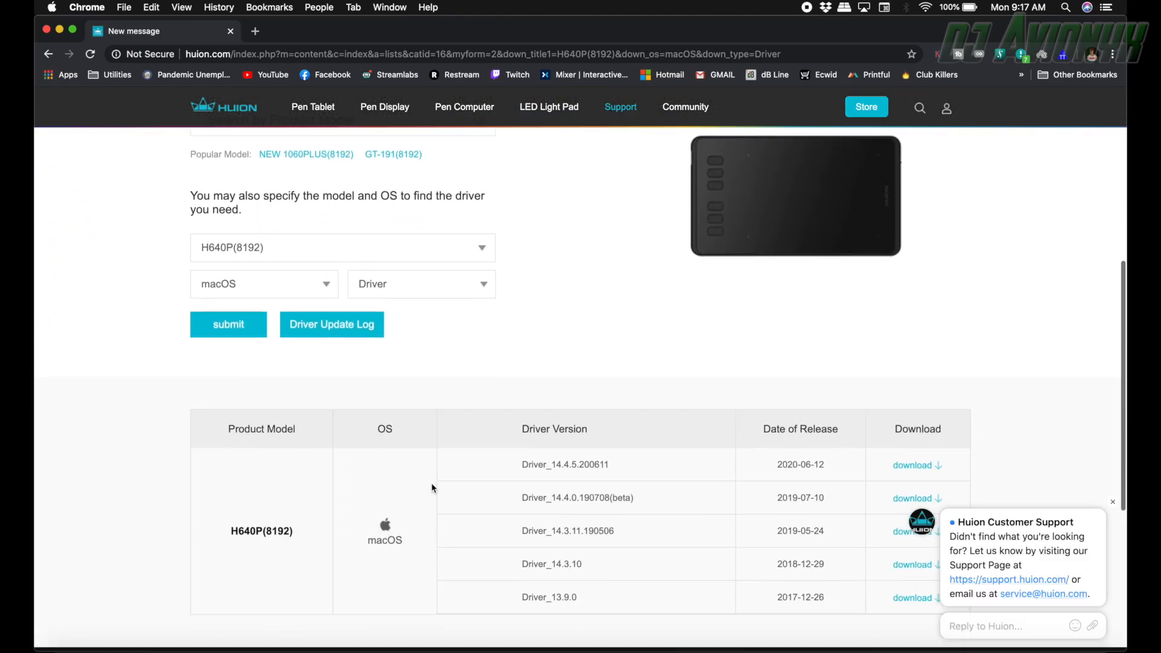
Dismiss the support chat popup and download Driver_14.4.5.200611
scroll("down", 3)
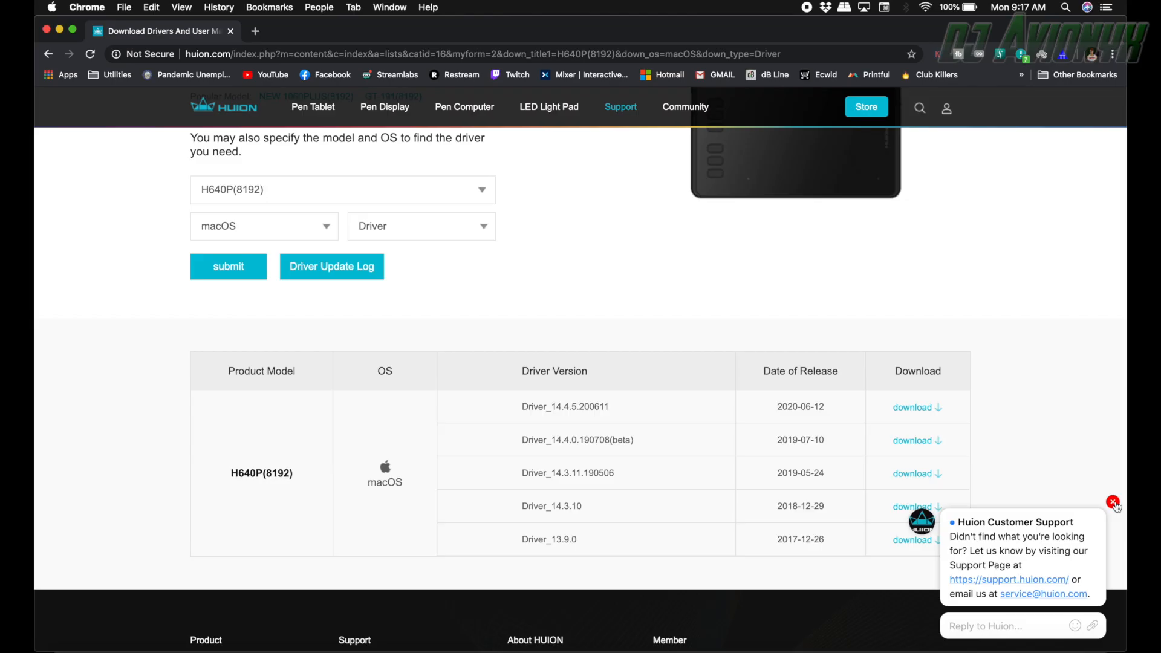
left_click(1113, 504)
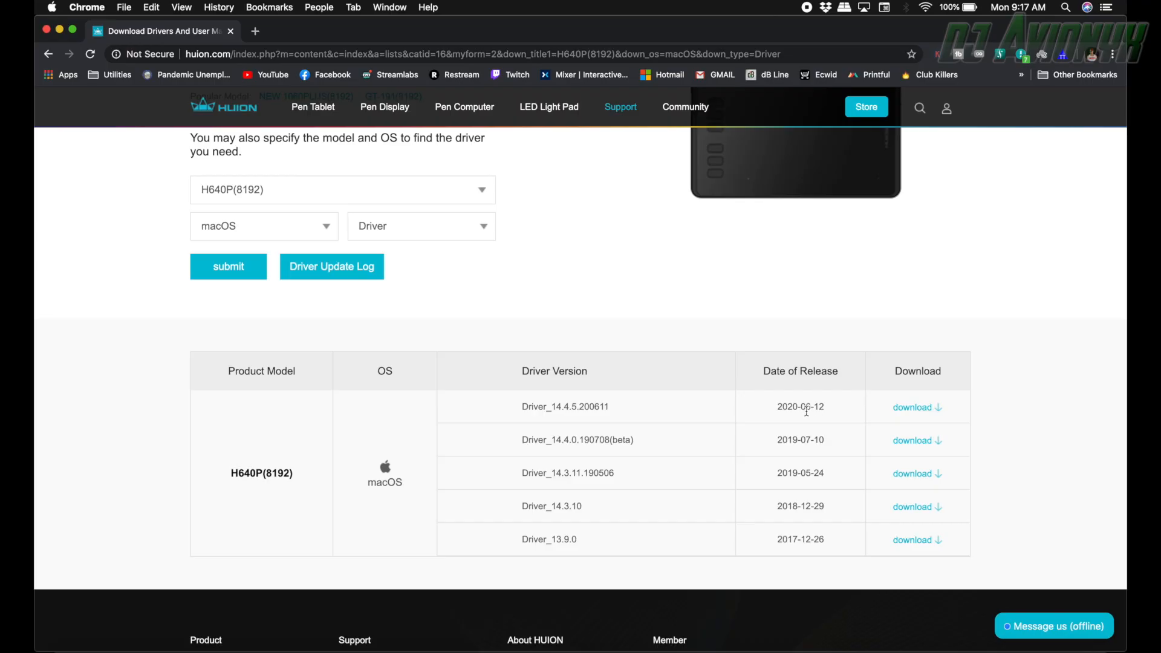
mouse_move(789, 416)
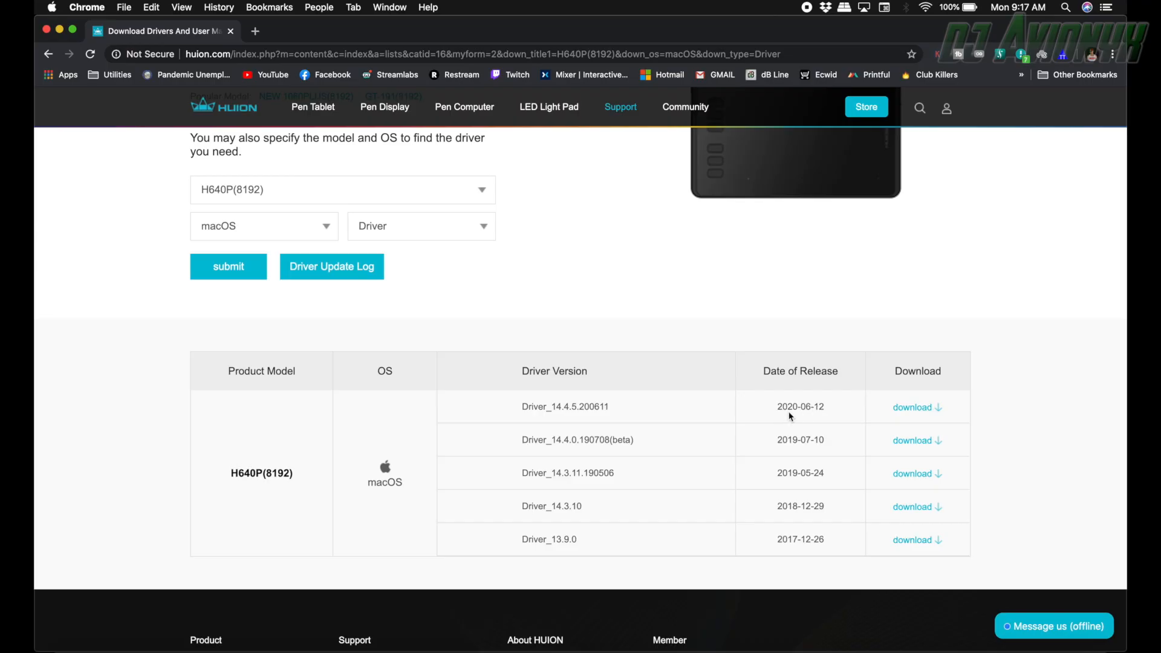
mouse_move(552, 435)
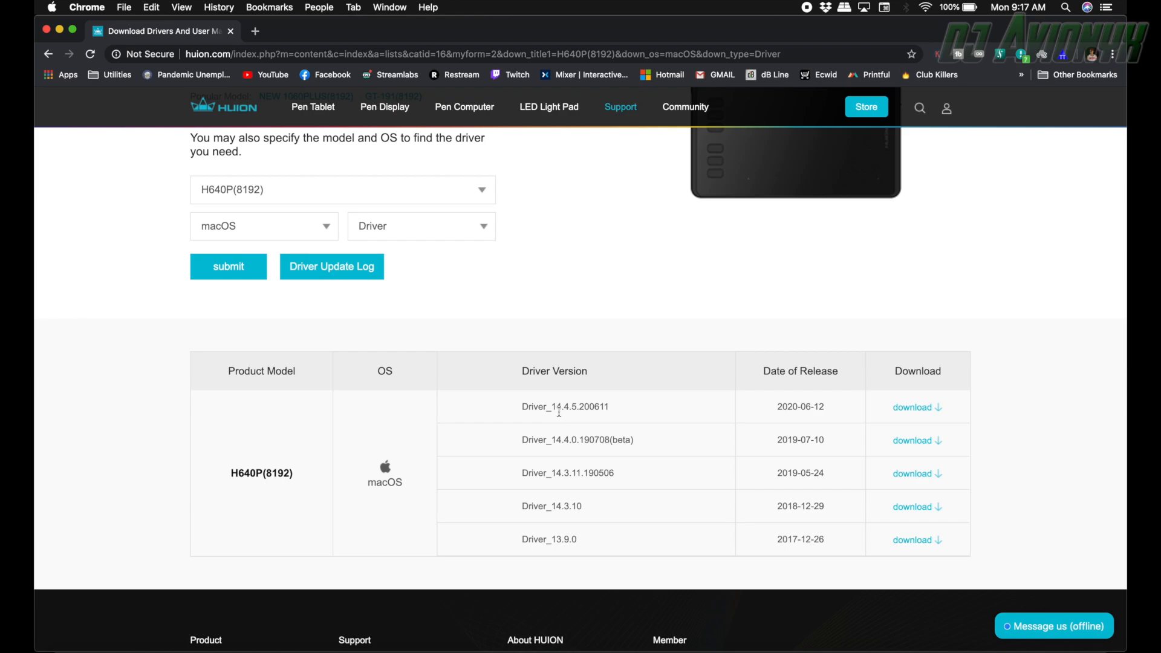
mouse_move(912, 407)
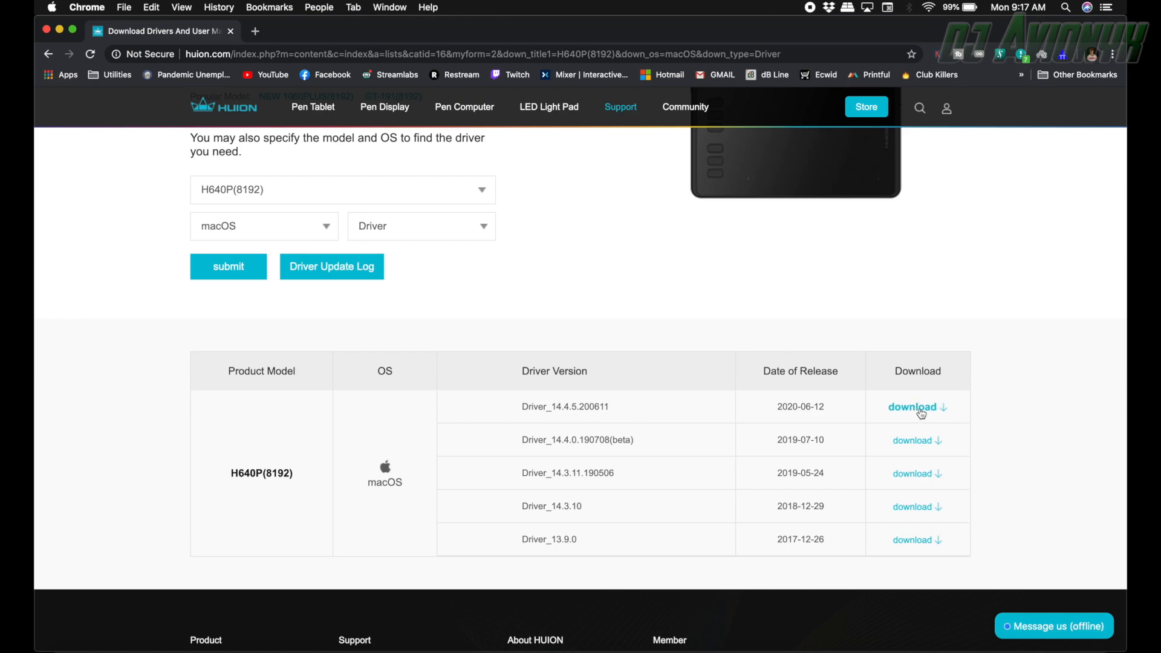
left_click(911, 406)
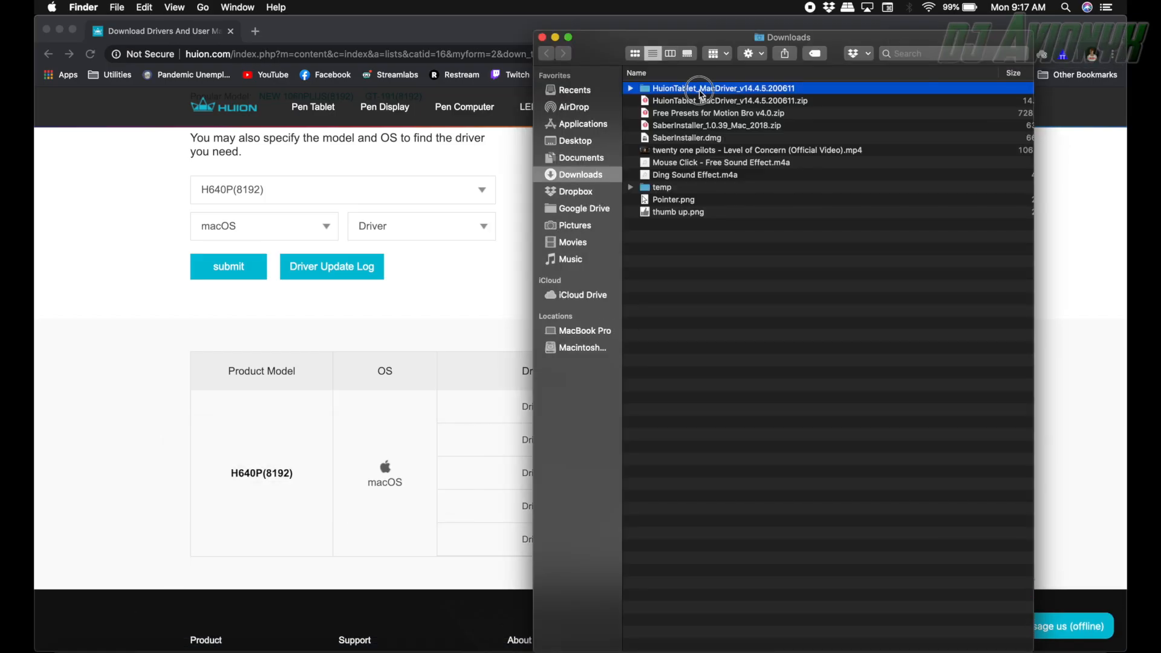
Open the HuionTablet_MacDriver folder, its Driver Installation Guide.pdf, and the driver .dmg
double_click(723, 89)
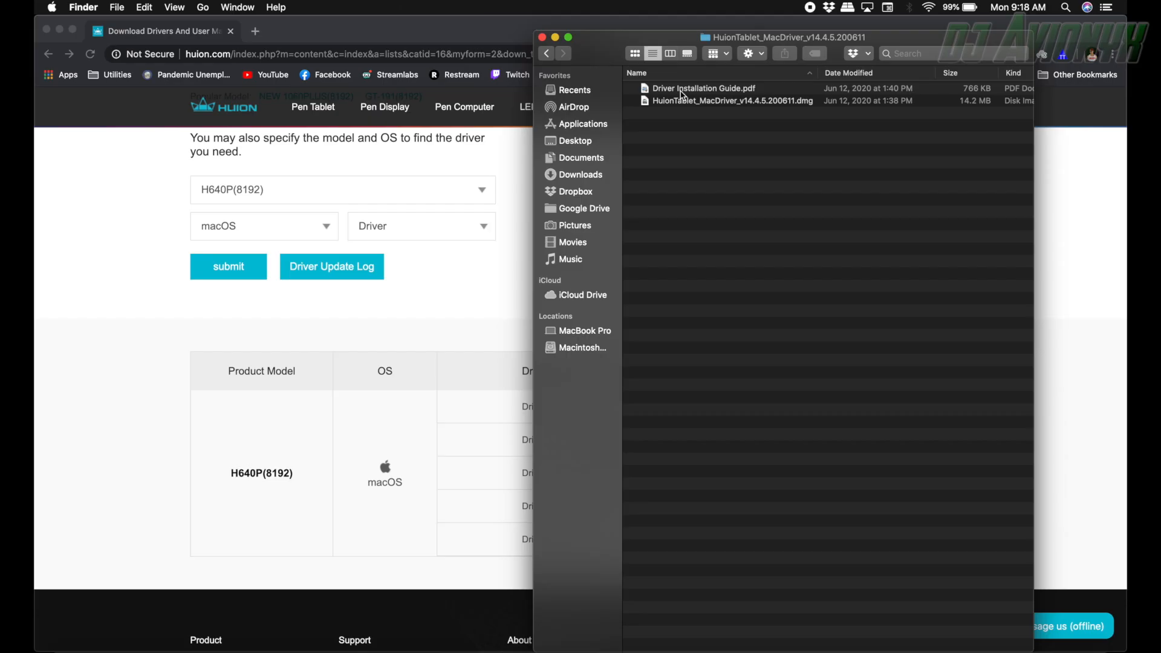
double_click(702, 88)
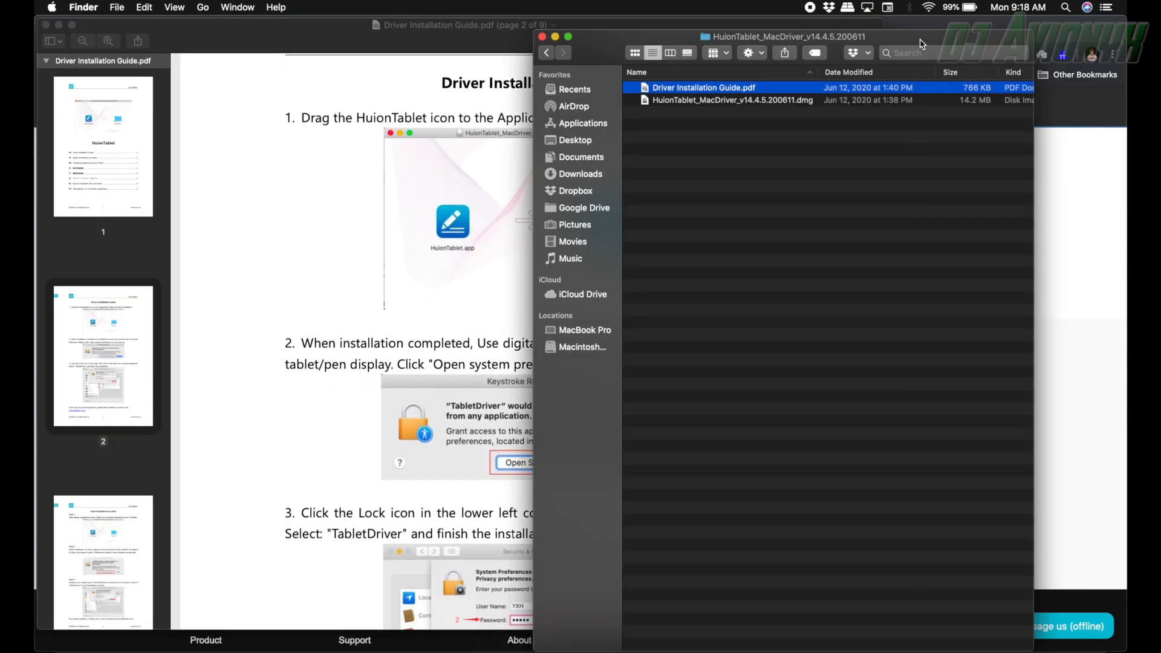
double_click(732, 100)
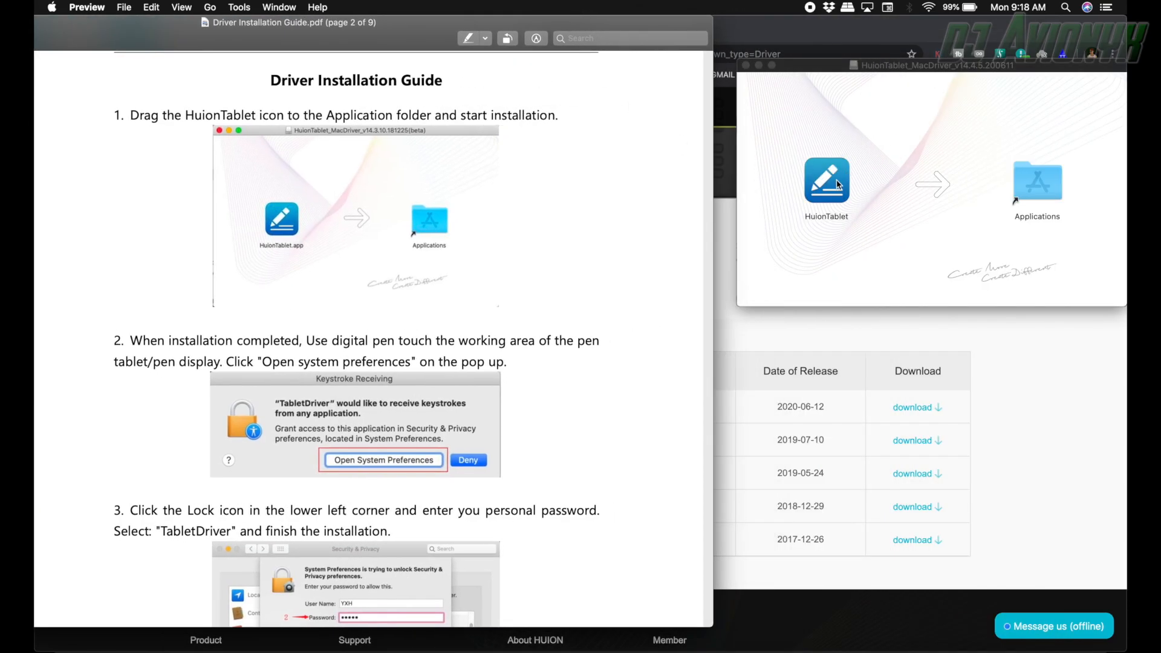
left_click_drag(826, 181, 1040, 181)
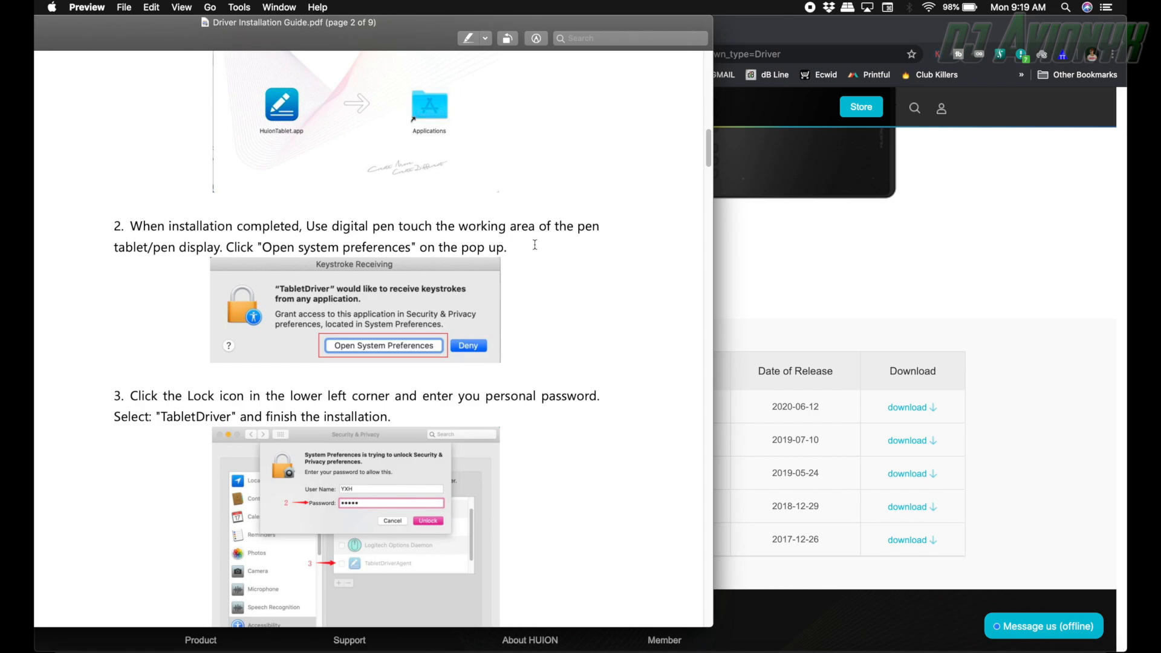
mouse_move(190, 272)
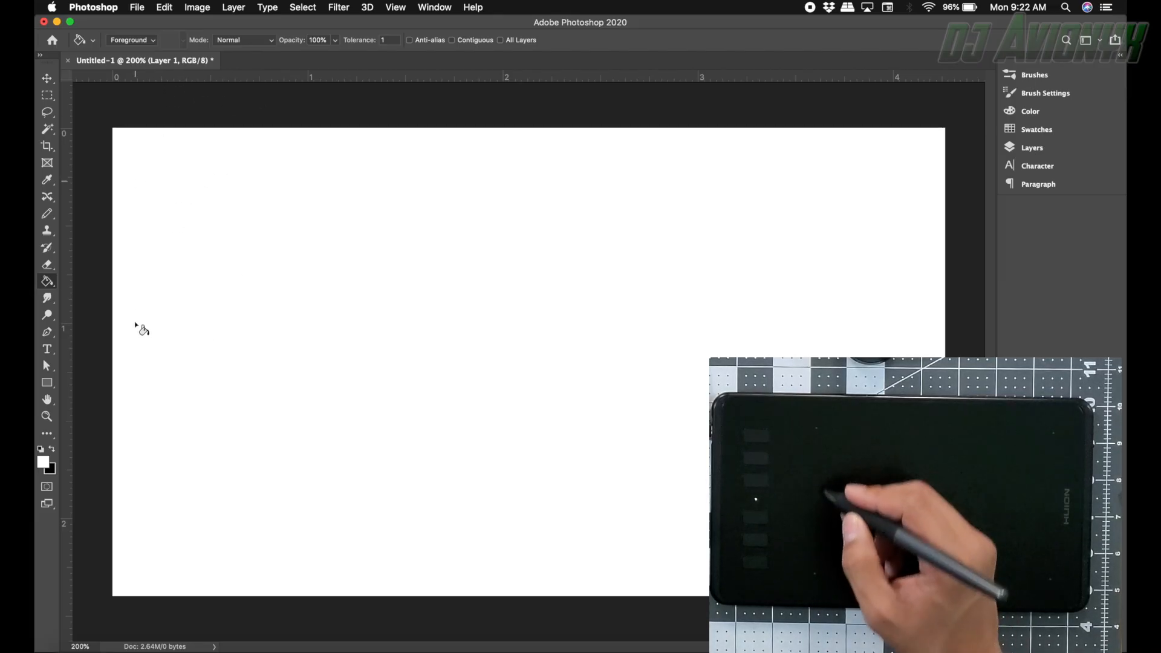
mouse_move(175, 525)
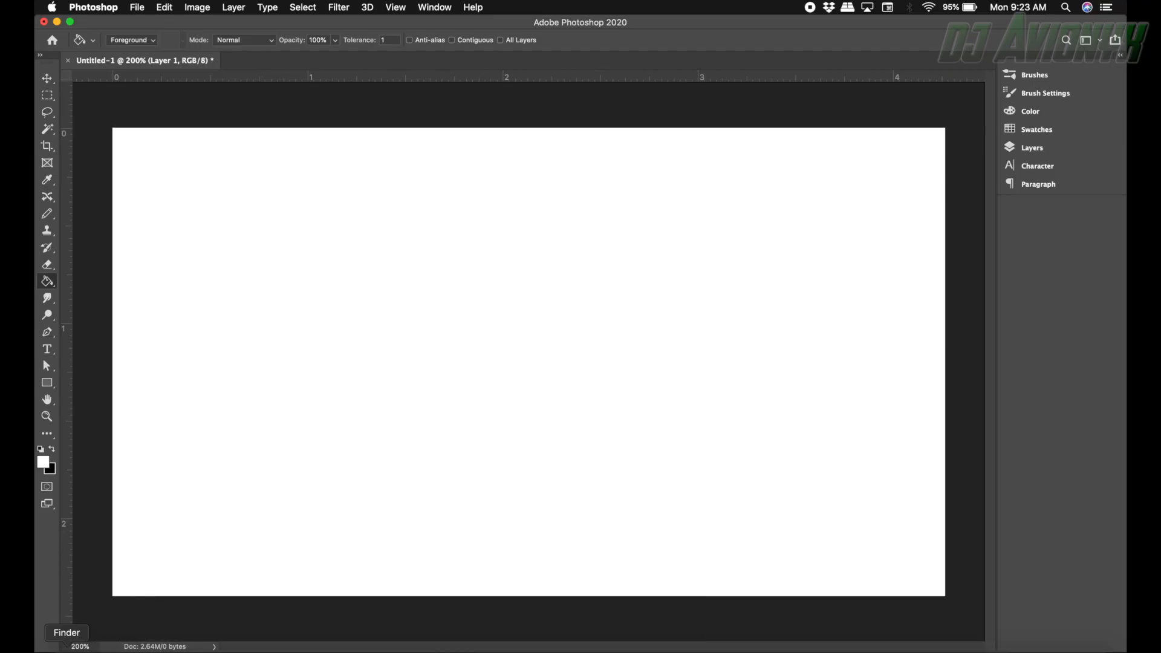
Launch HuionTablet from Finder's Applications folder
left_click(66, 633)
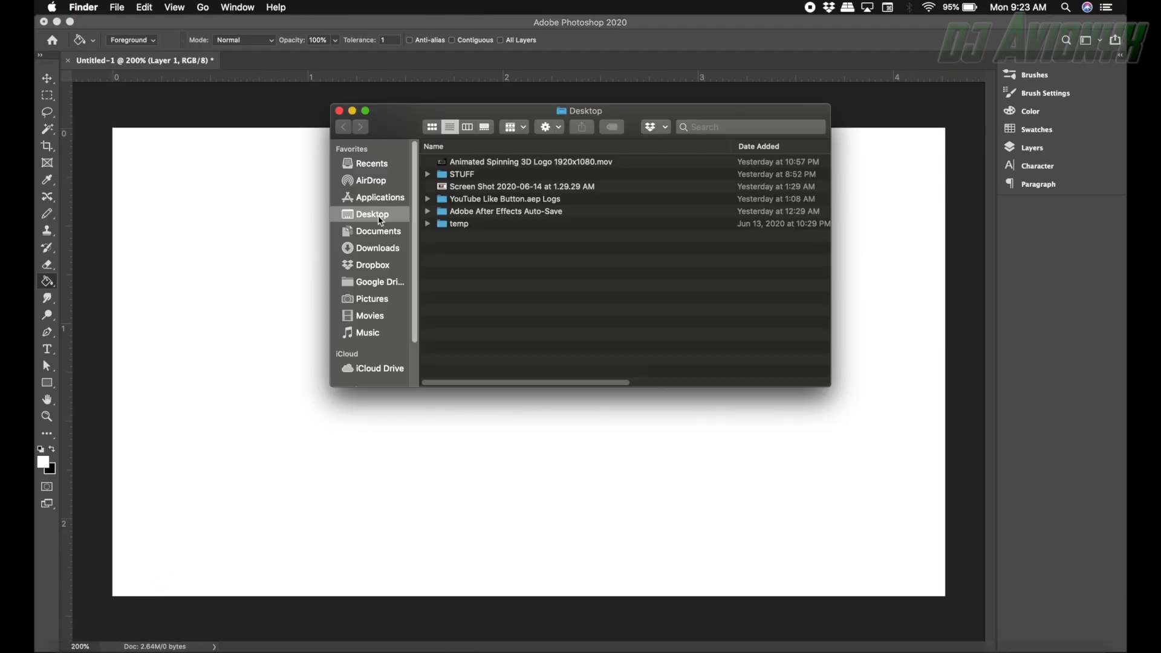
left_click(383, 197)
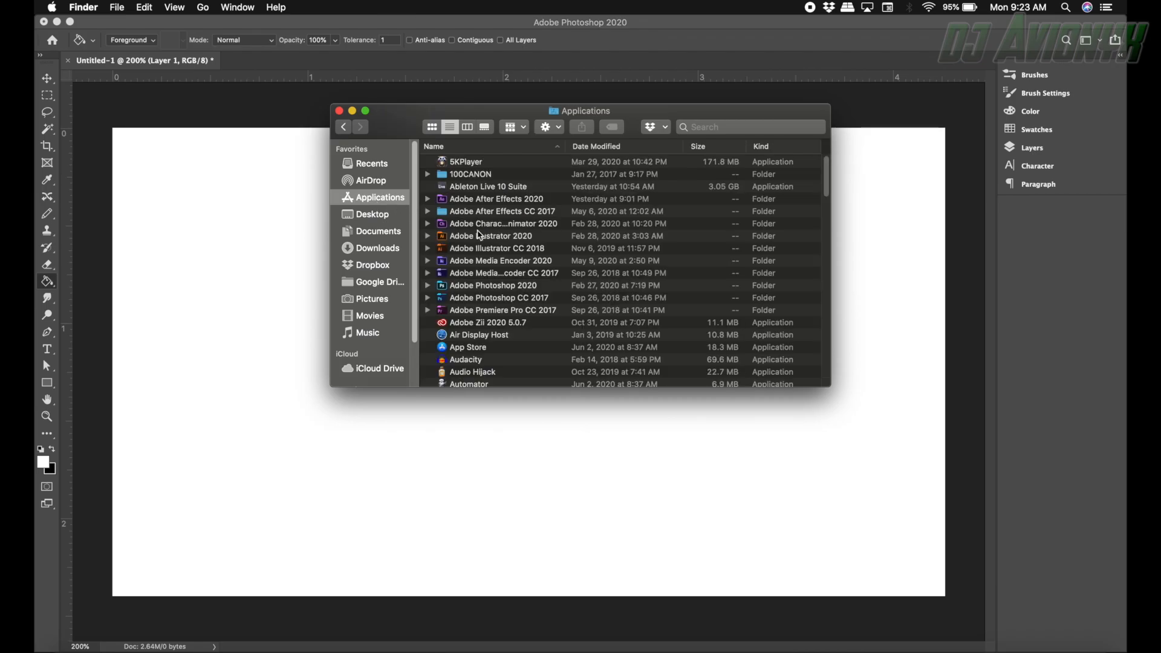
scroll("down", 3)
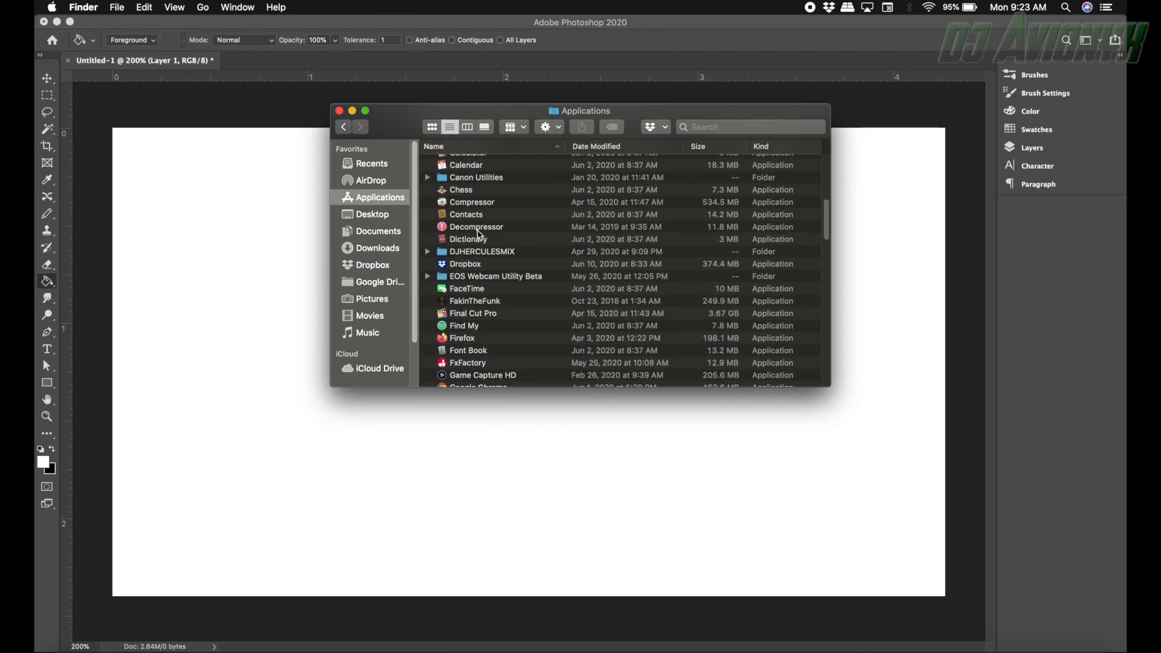
scroll("down", 3)
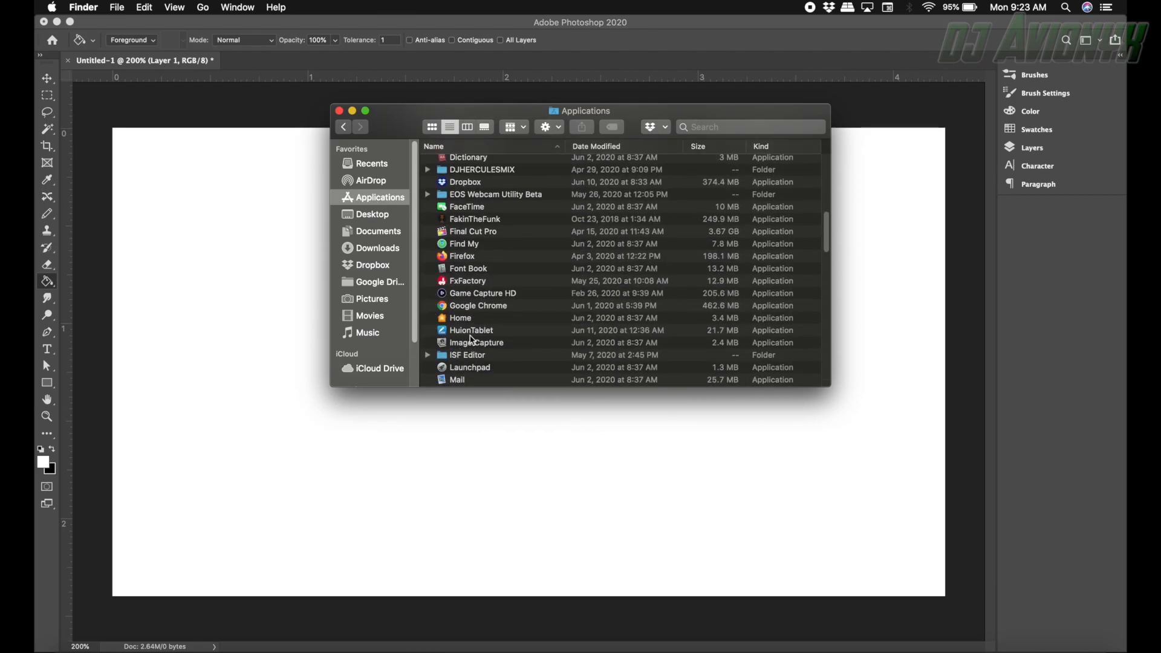
double_click(471, 330)
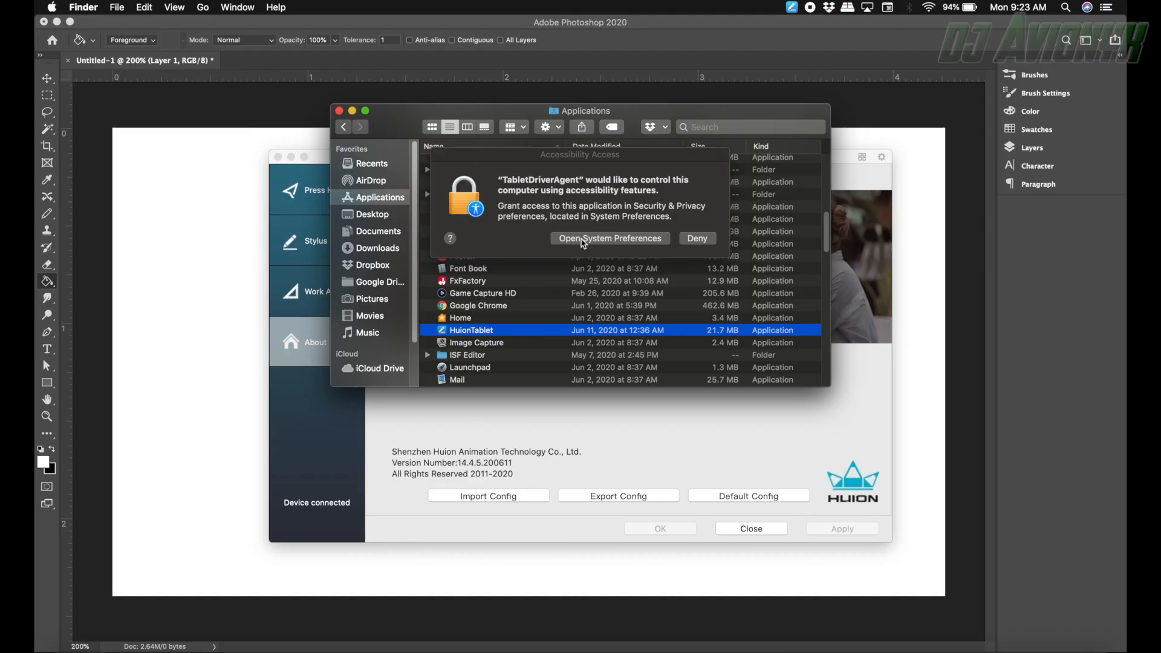
Unlock Security & Privacy Accessibility settings and review the allowed apps list
left_click(609, 239)
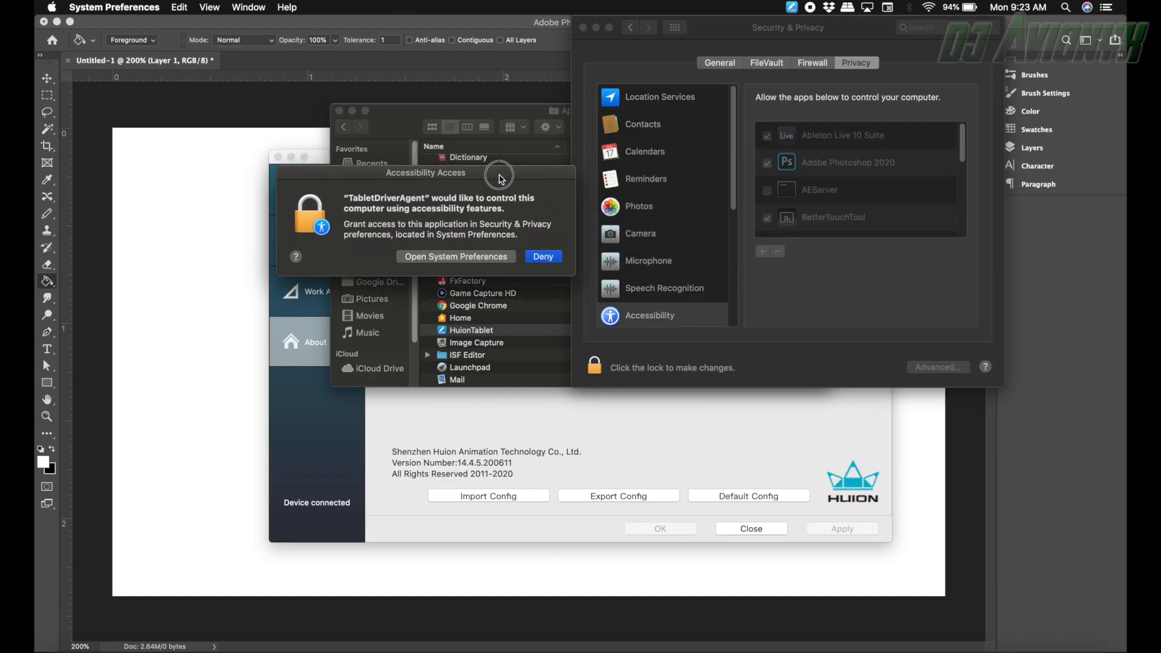
left_click(593, 367)
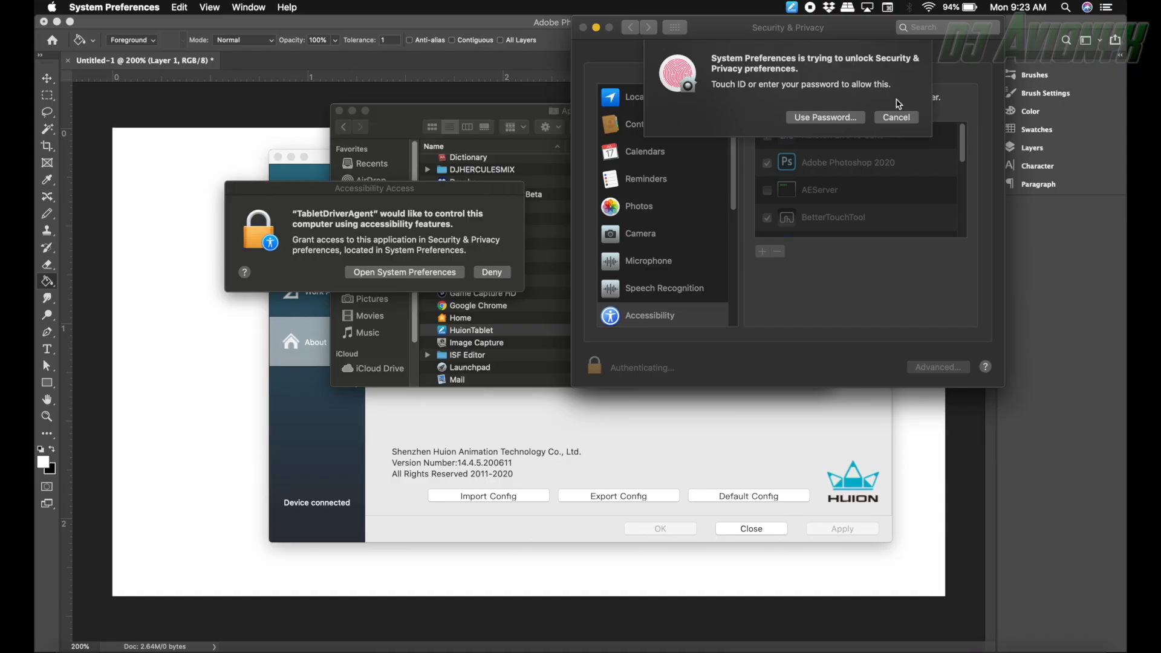
left_click(824, 117)
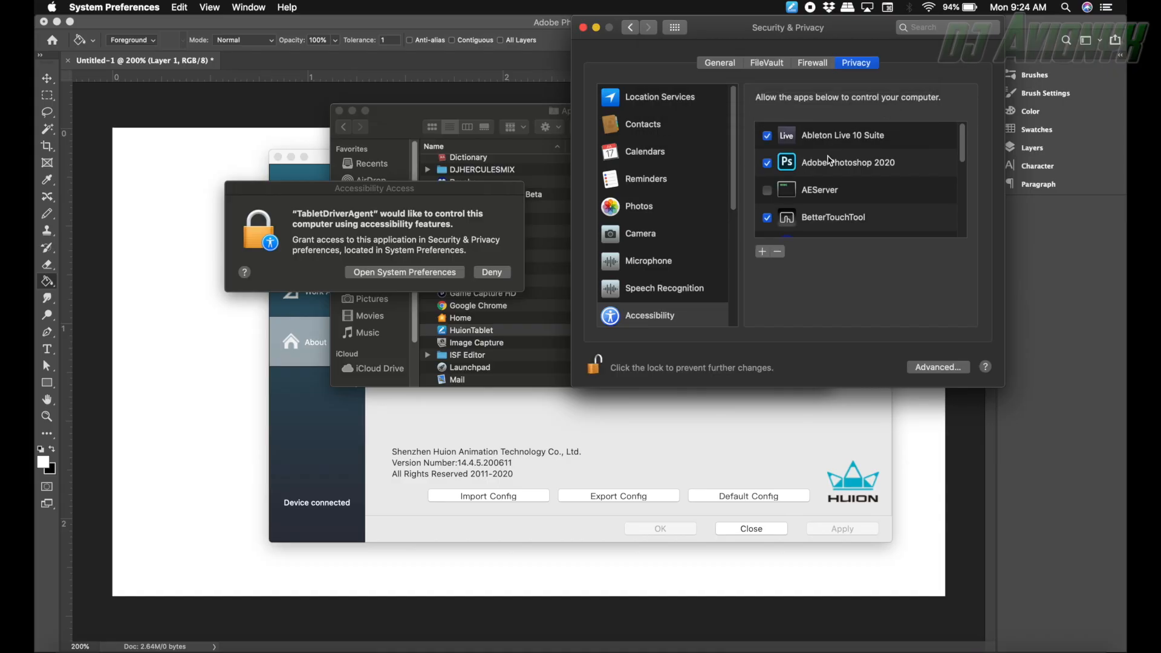
scroll("down", 3)
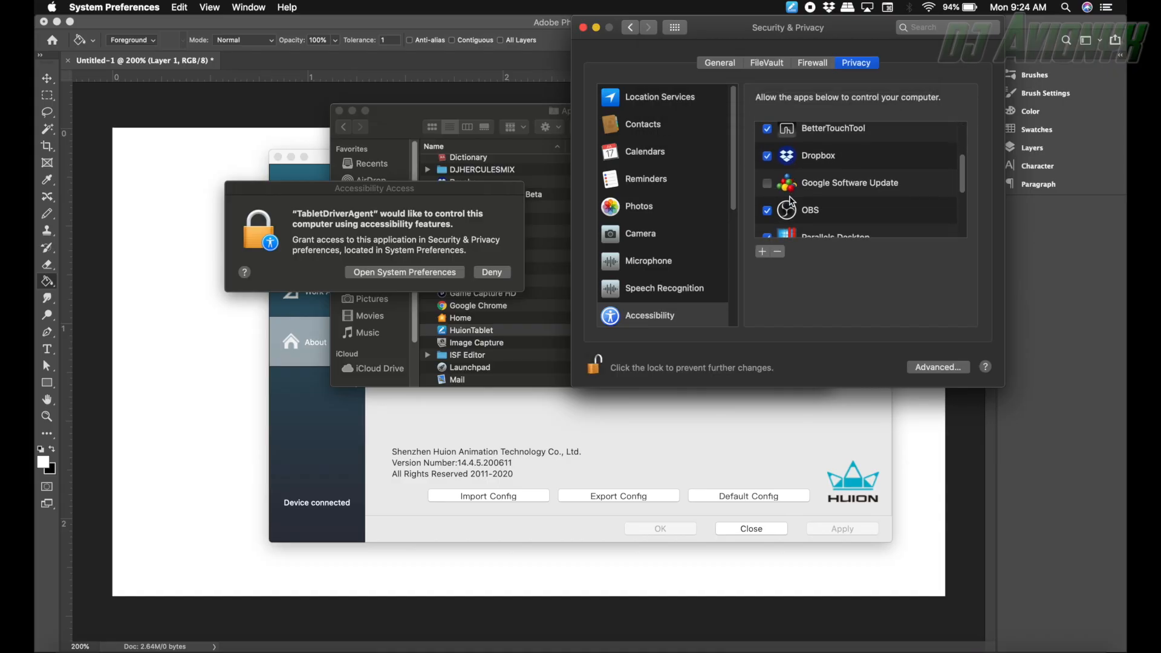
scroll("down", 3)
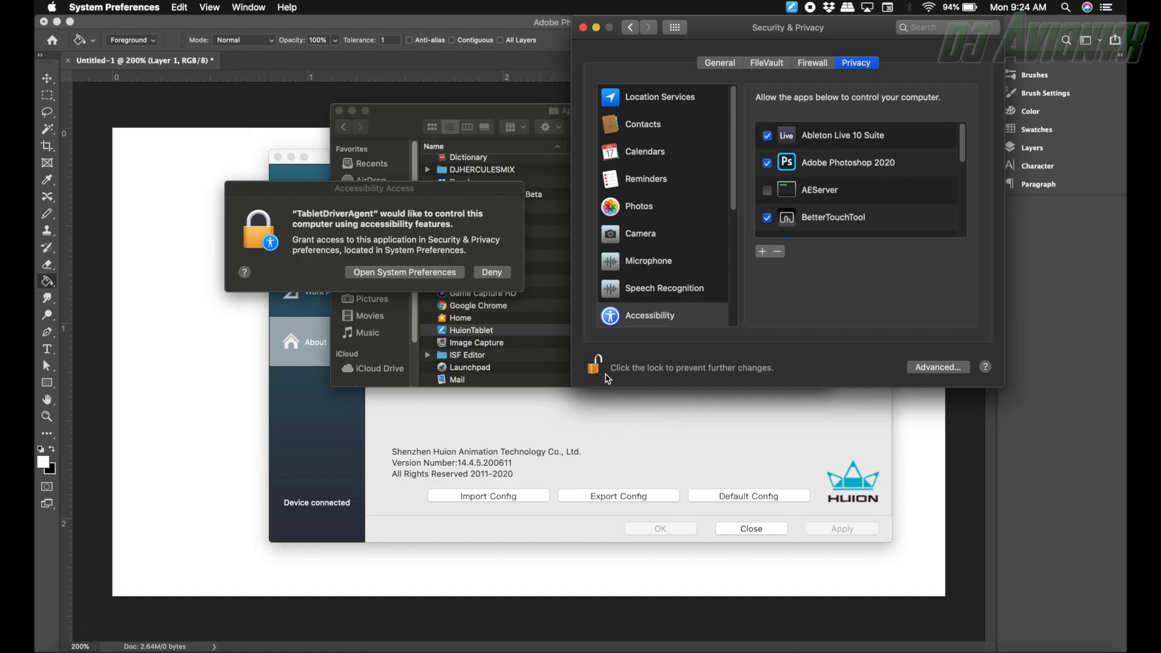
Relock the privacy settings, close System Preferences, and answer the driver's access prompt
left_click(595, 364)
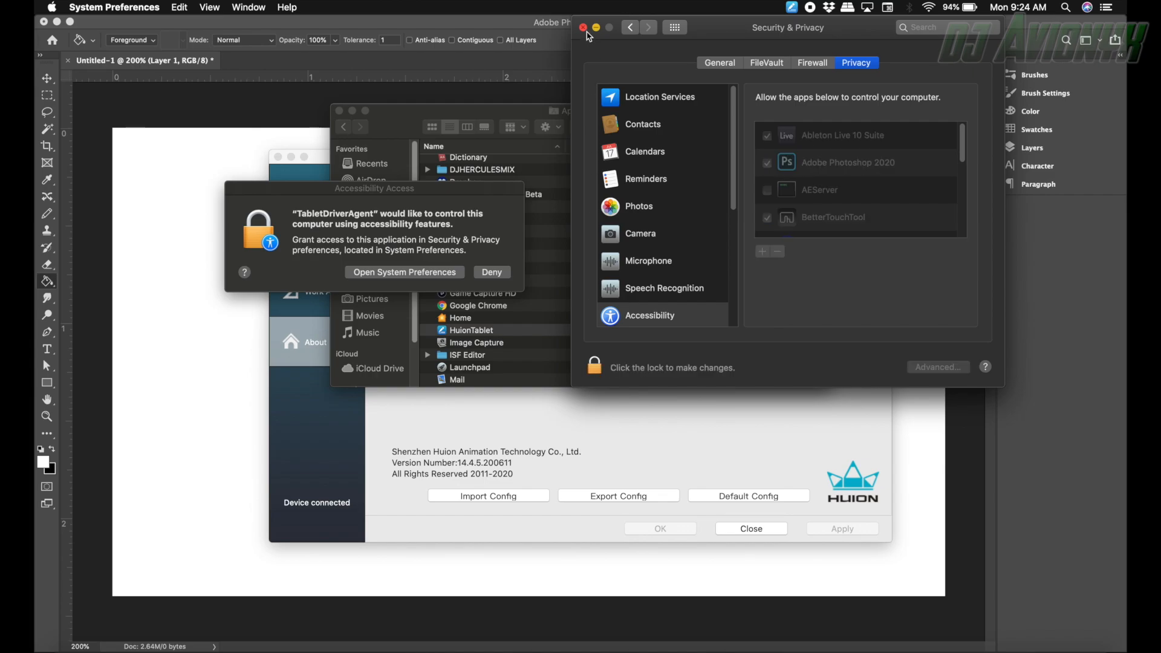
left_click(584, 27)
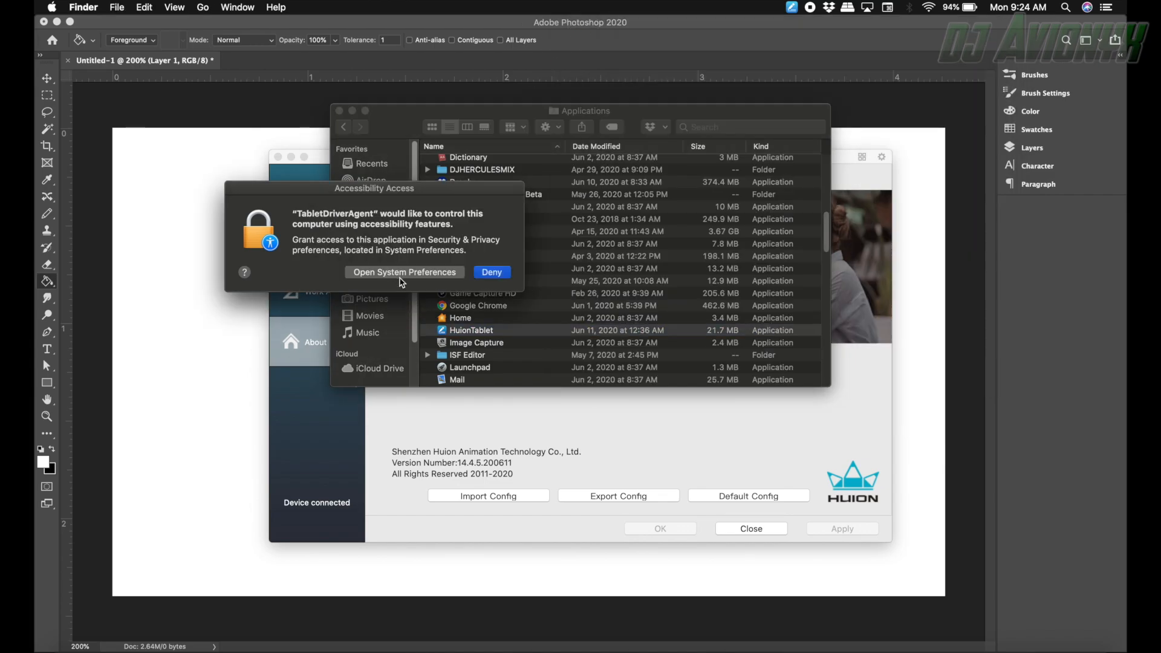
left_click(492, 271)
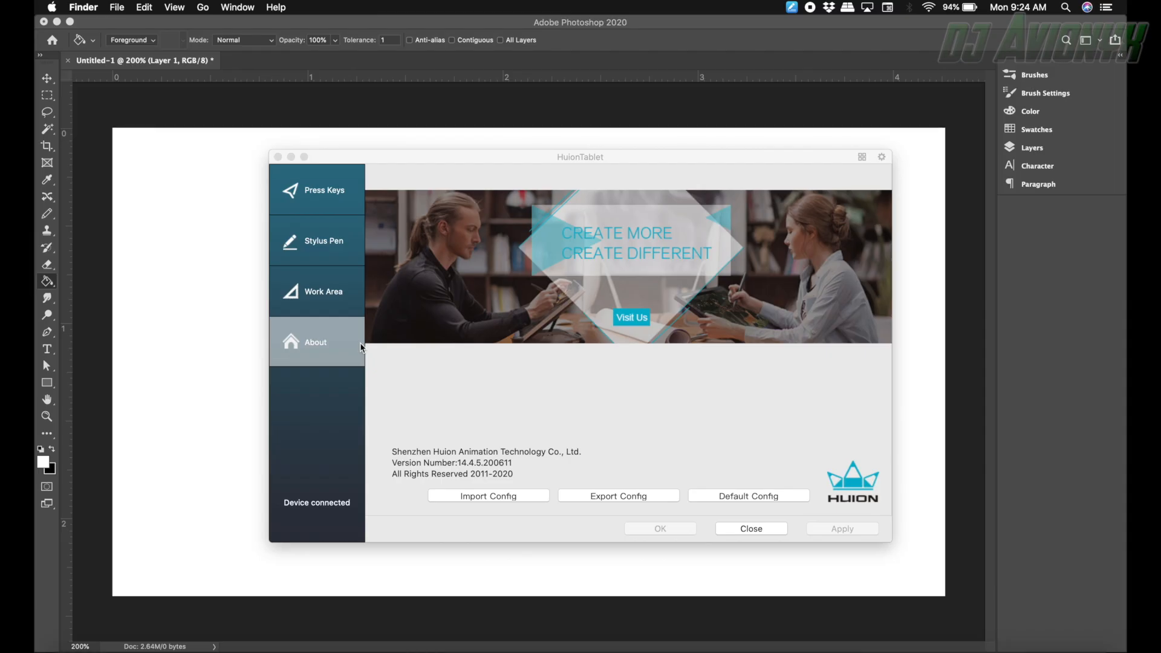
From Work Area, check HuionTablet's Screen Recording permission in System Preferences
left_click(323, 291)
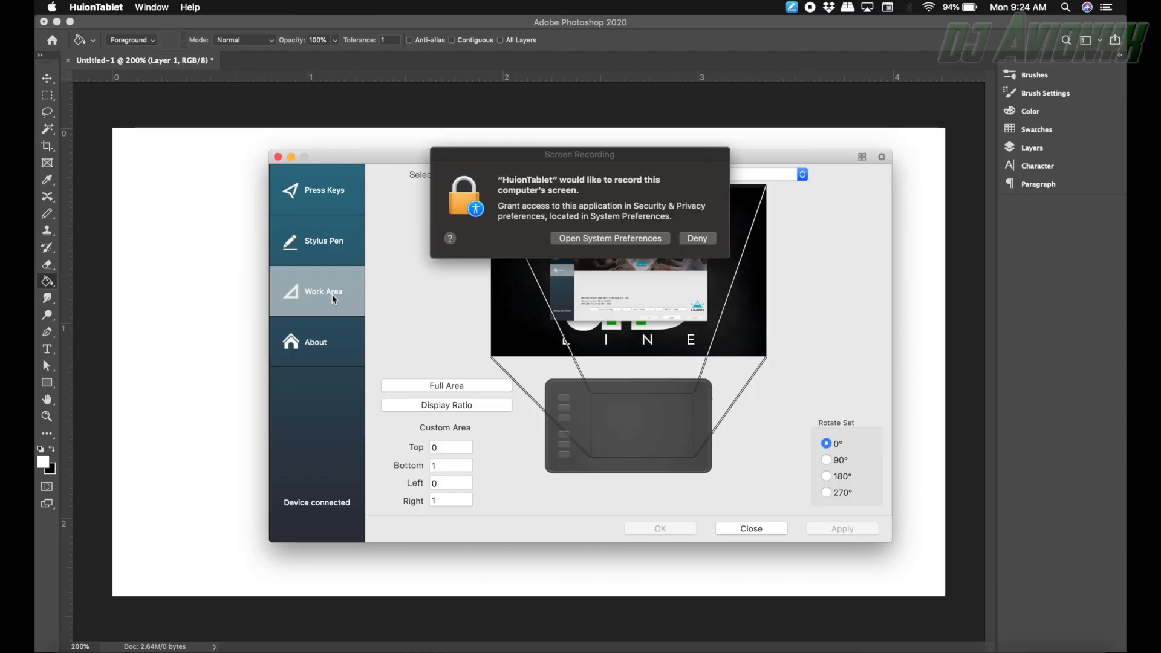
left_click(696, 238)
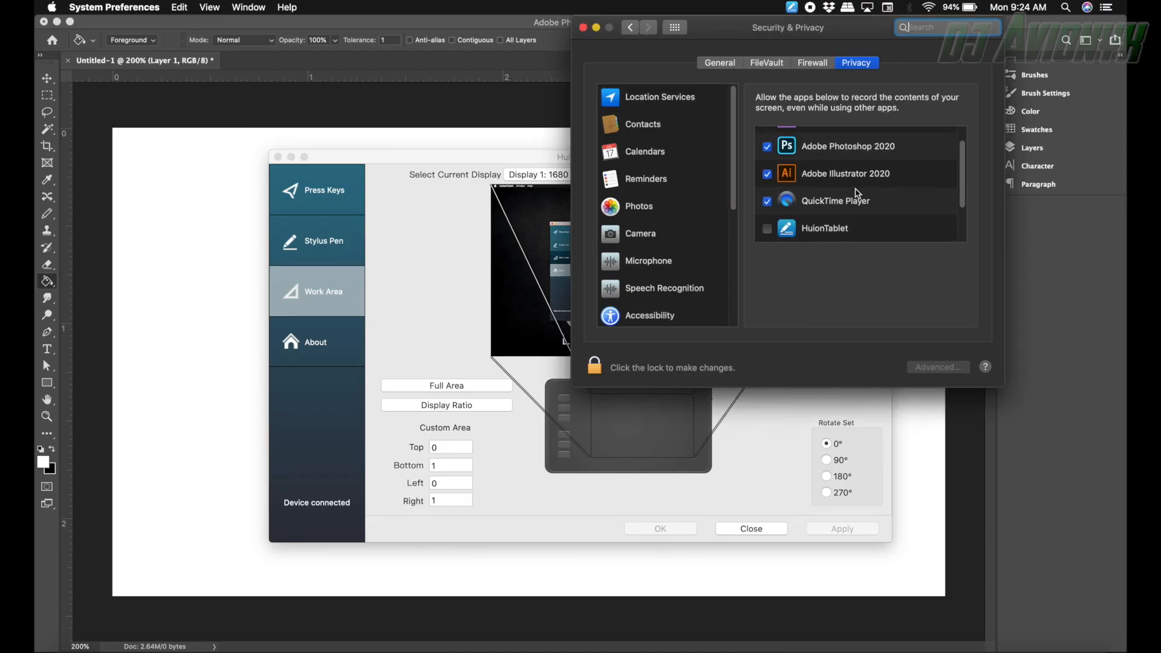
scroll("down", 3)
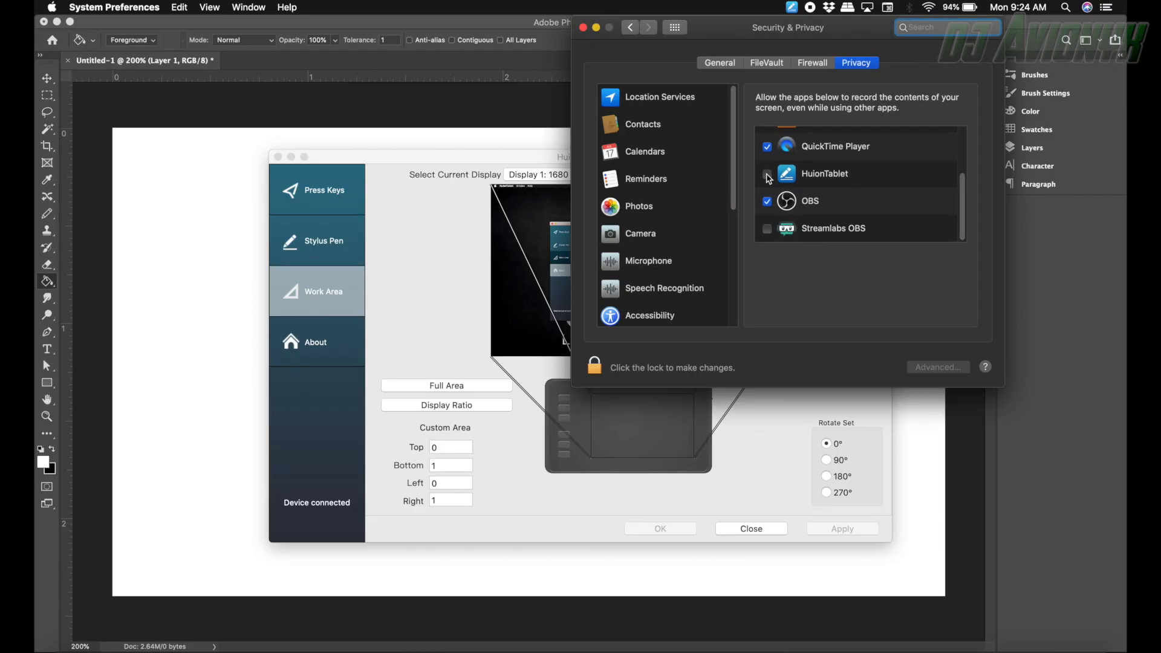
left_click(766, 174)
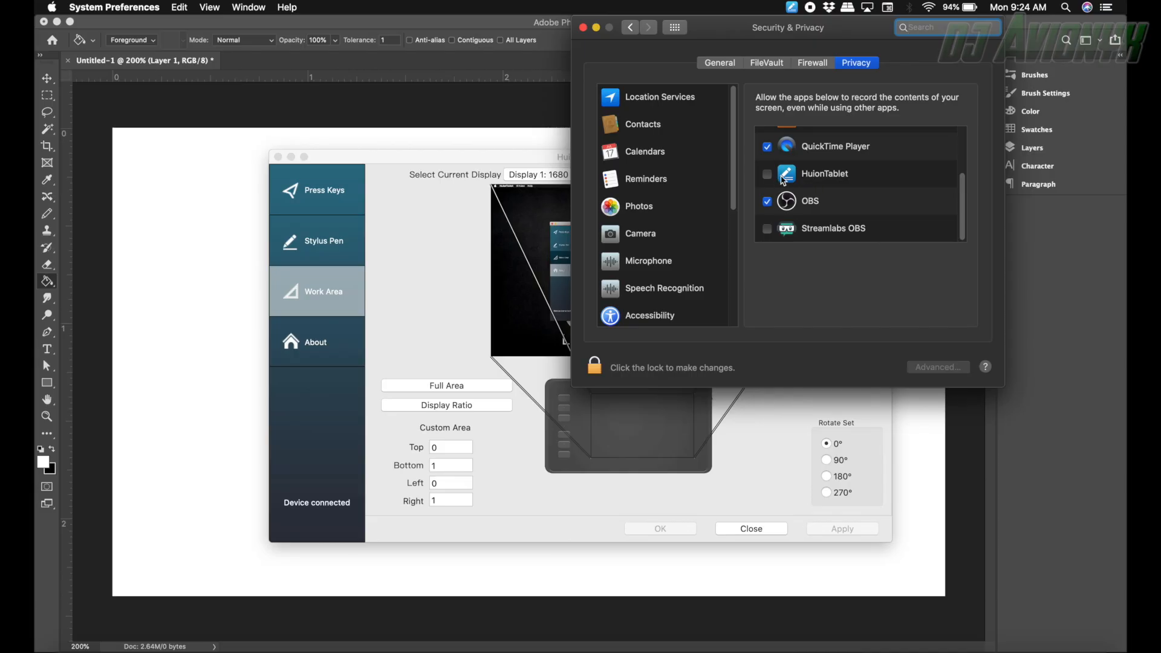
left_click(767, 174)
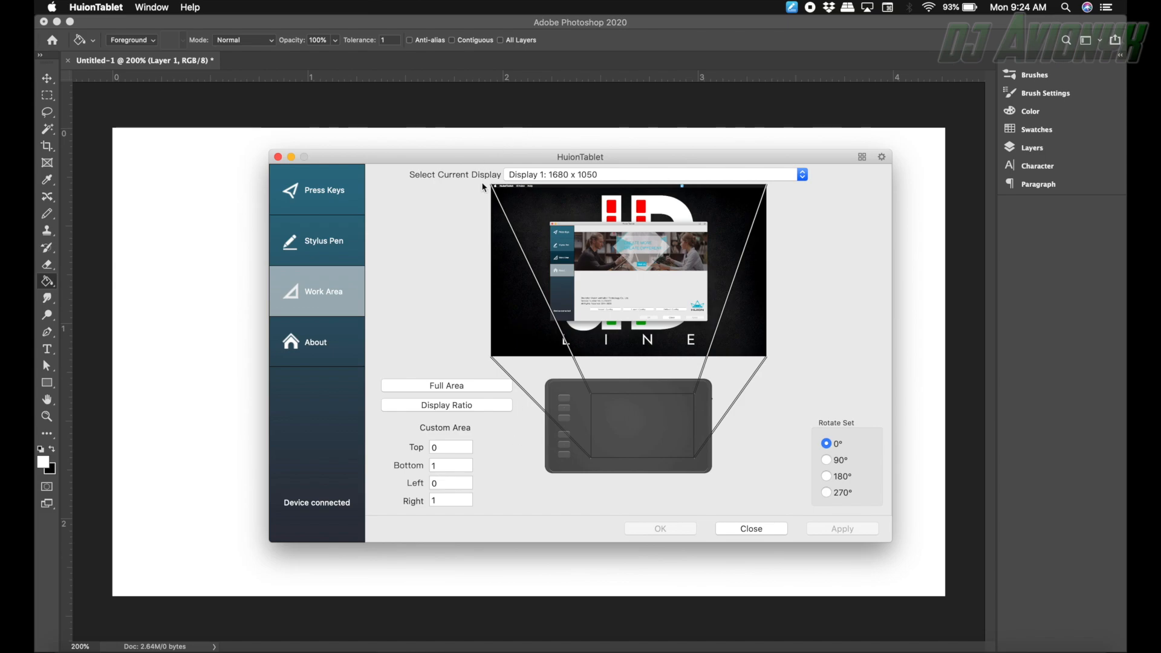
mouse_move(408, 333)
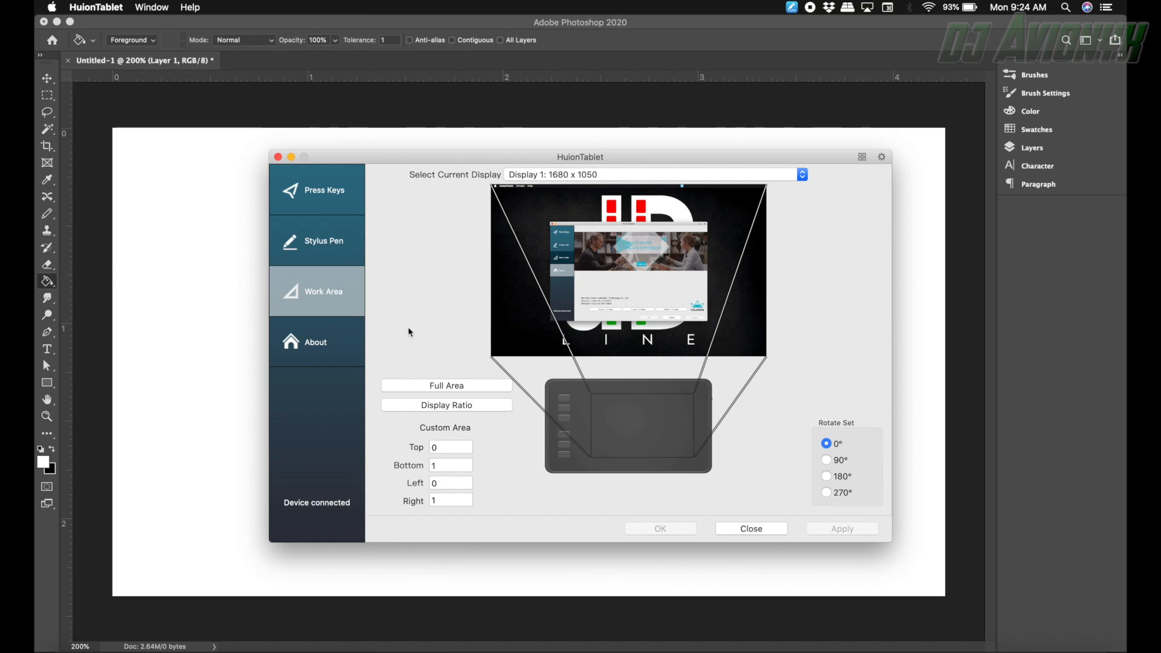
Set the work area to Full Area, apply it, and close HuionTablet
left_click(446, 385)
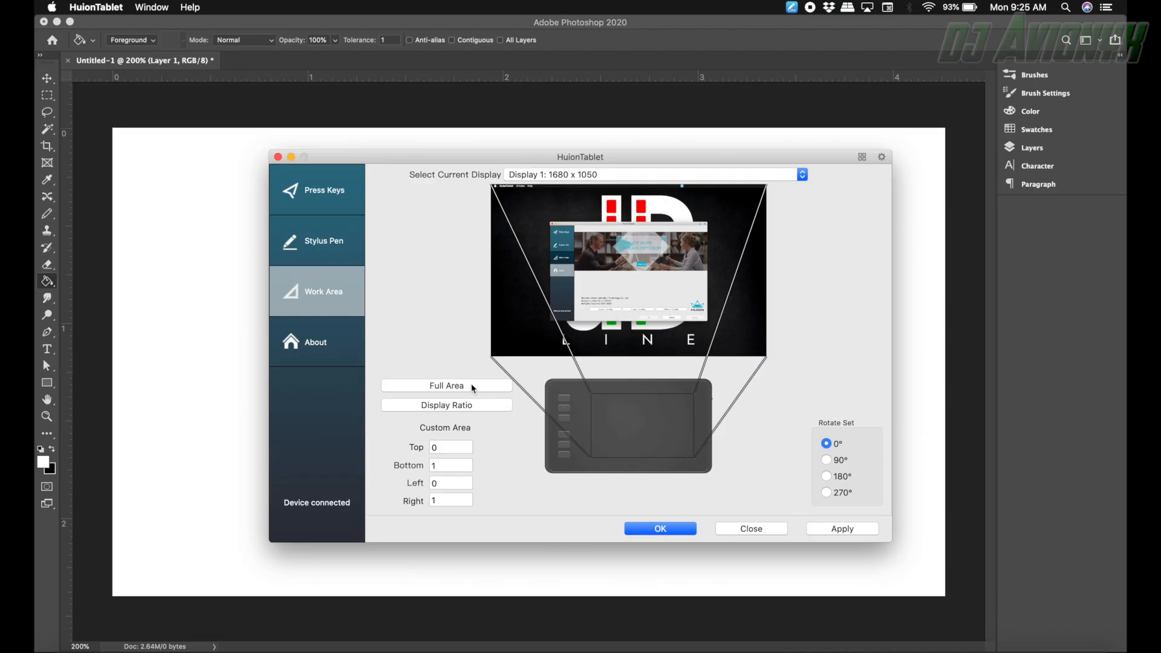
left_click(841, 528)
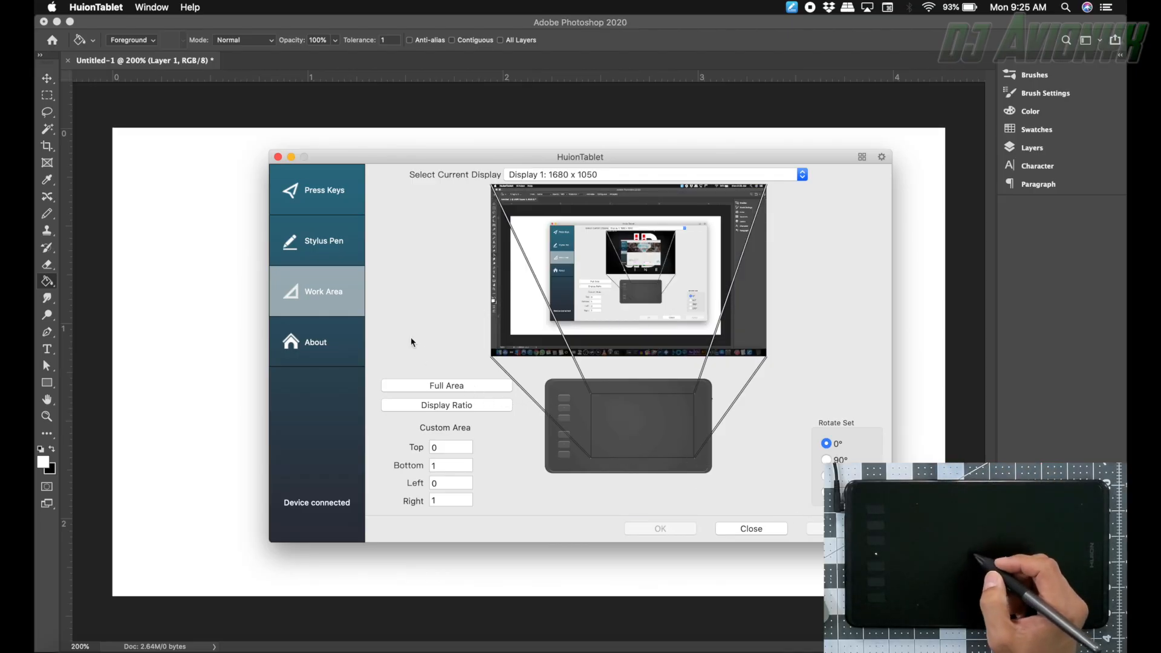
mouse_move(877, 279)
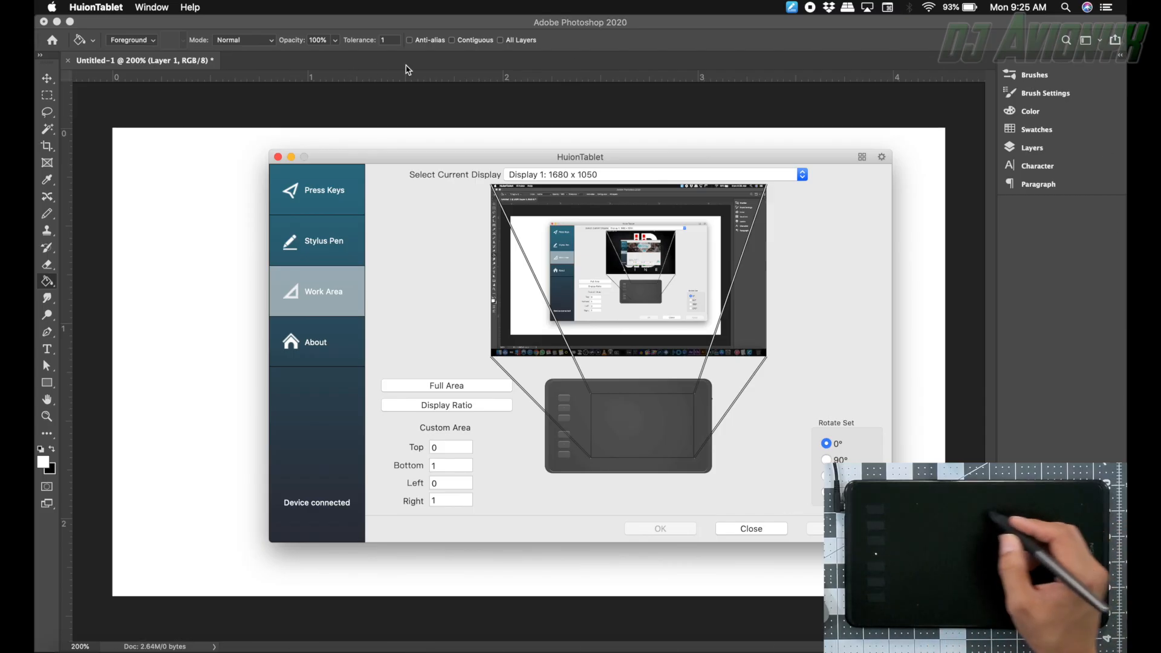
left_click(752, 529)
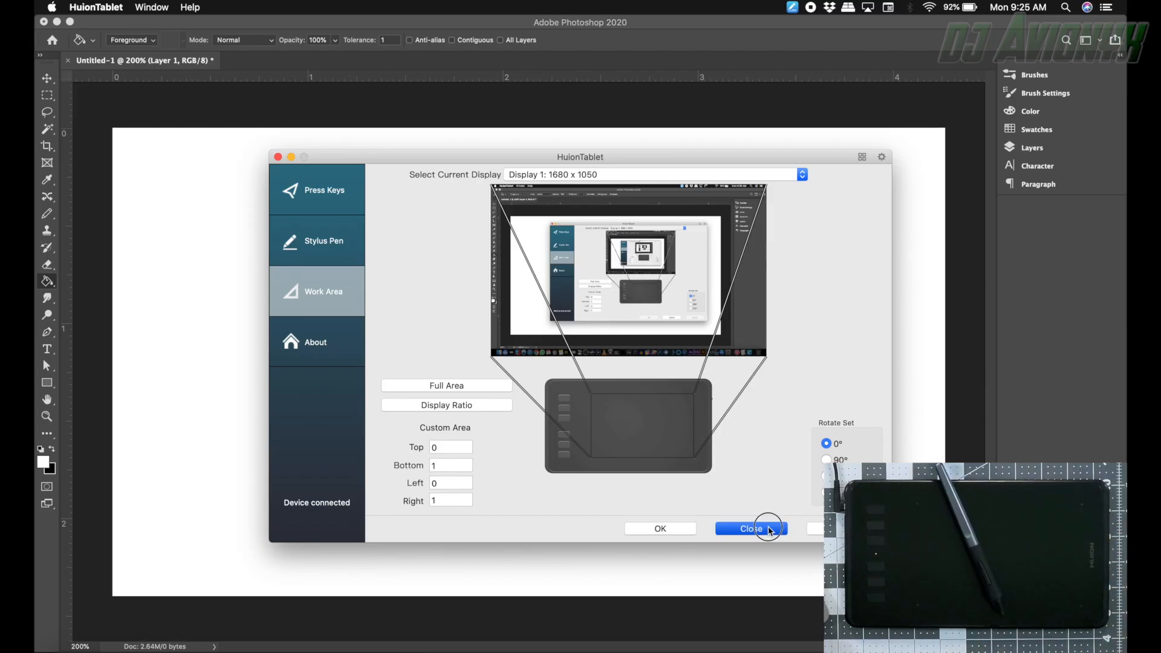
left_click(750, 528)
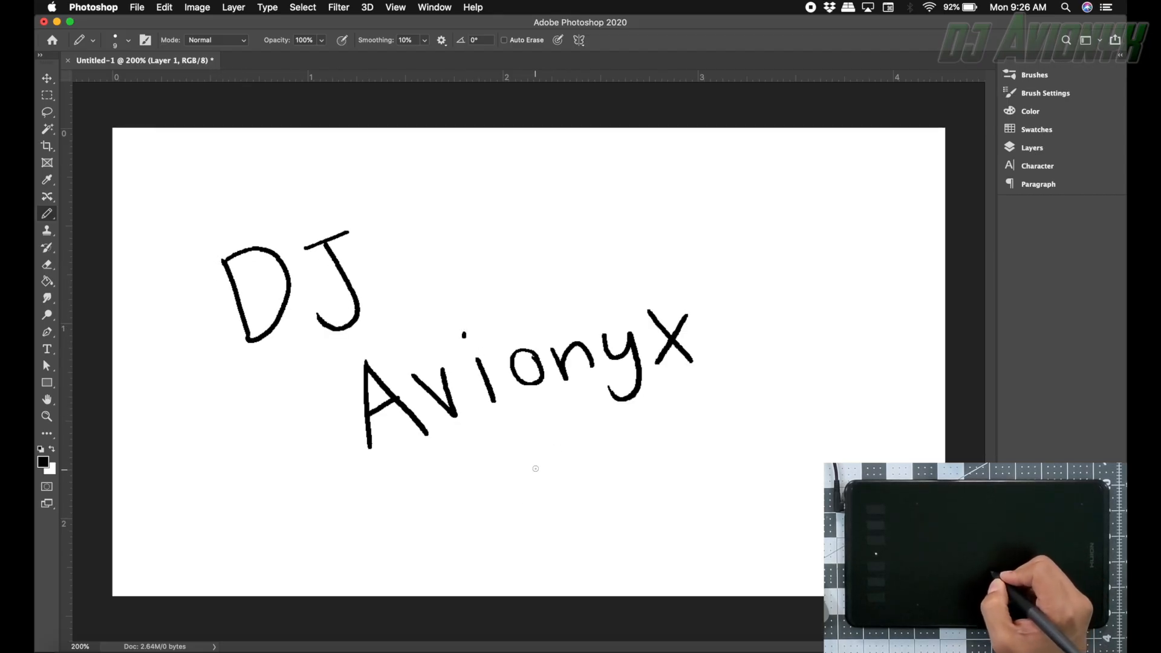
Draw a smiley face under the 'DJ Avionyx' lettering with the pen
left_click(563, 470)
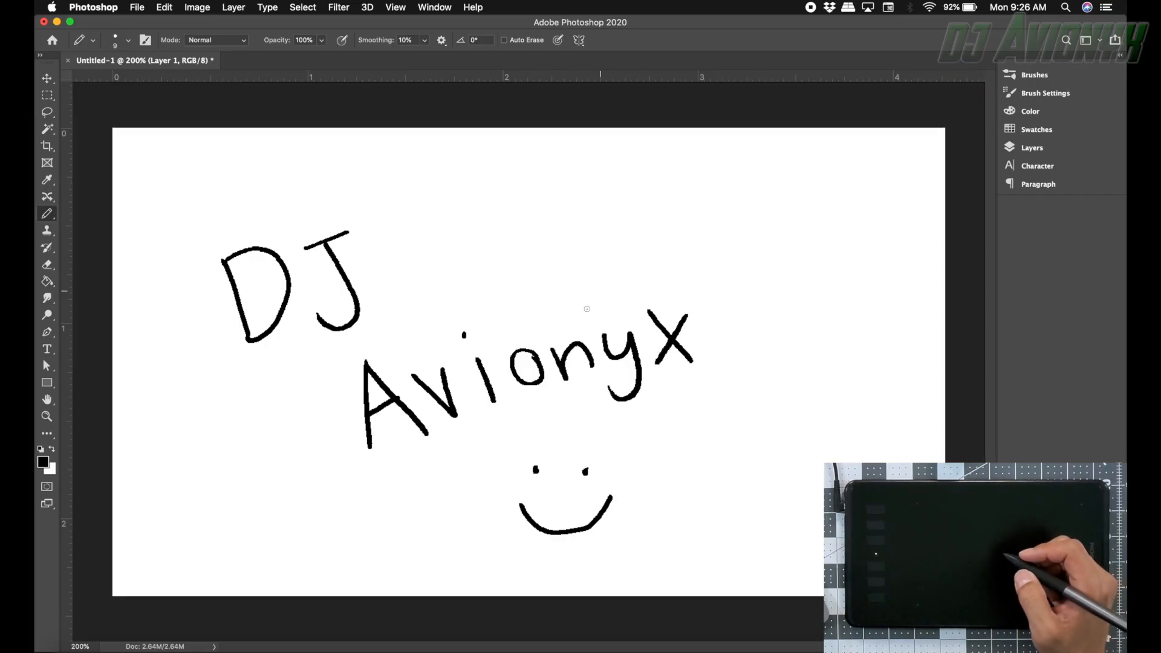
mouse_move(548, 430)
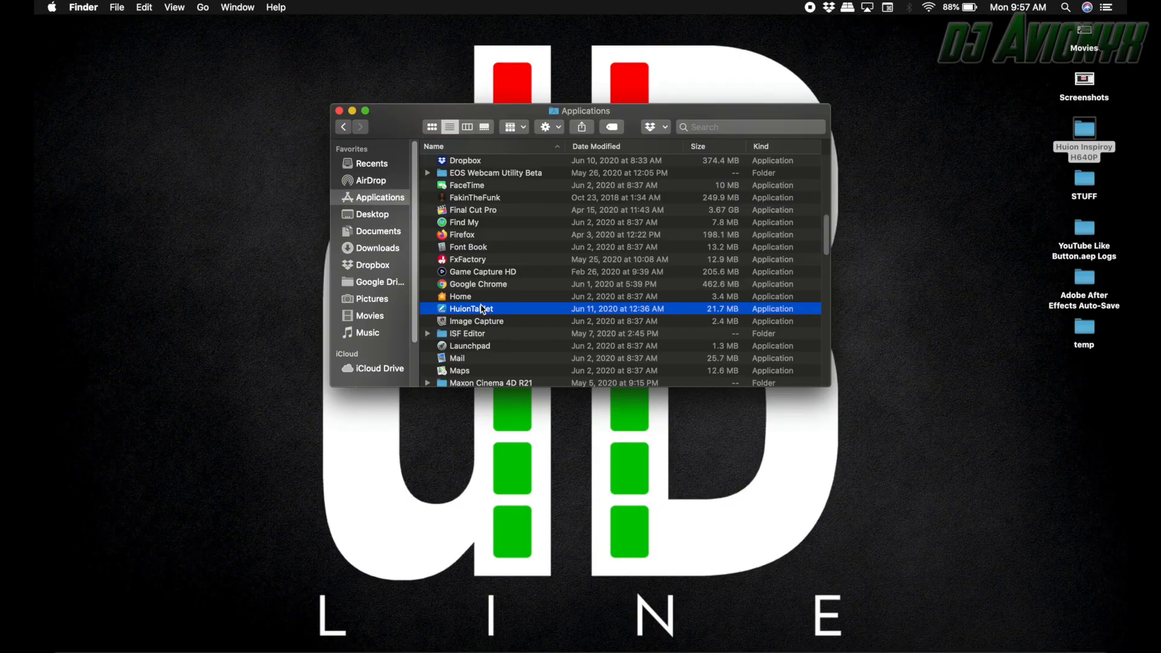
Launch HuionTablet and check each express key's shortcut under Press Keys
double_click(471, 309)
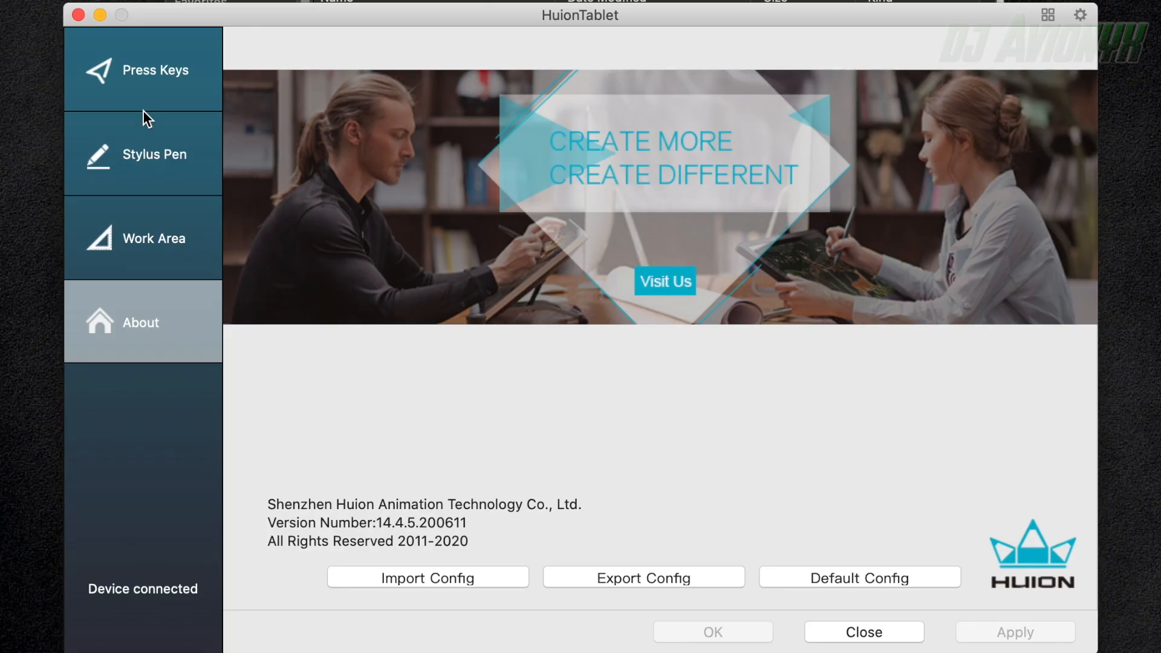
left_click(145, 70)
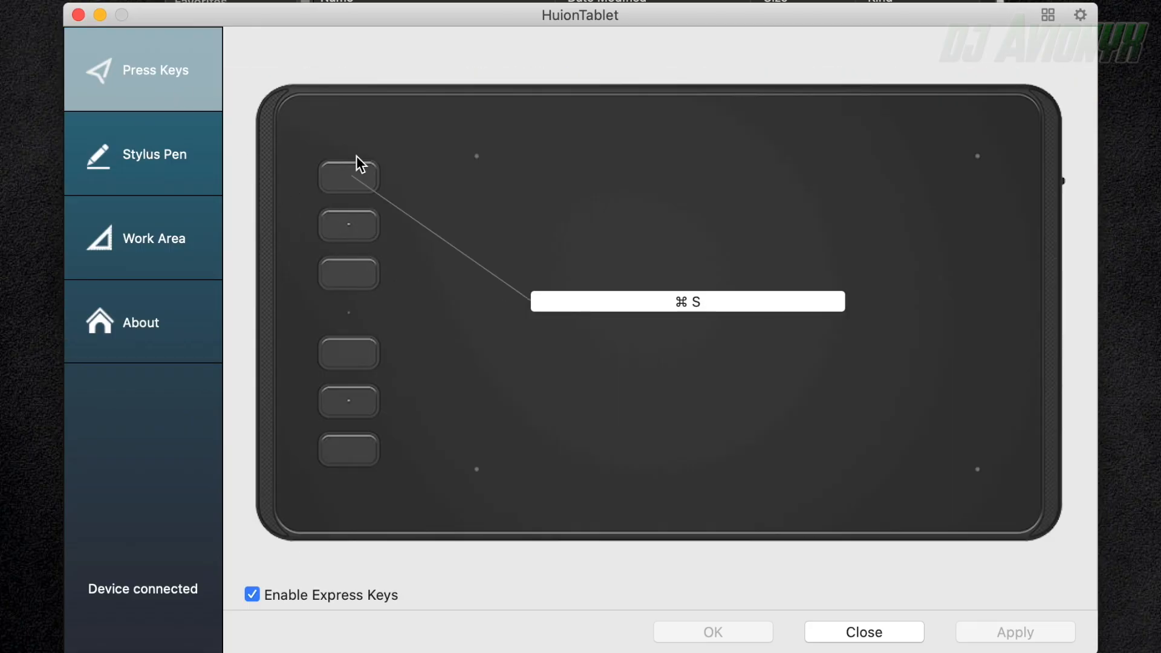
left_click(348, 450)
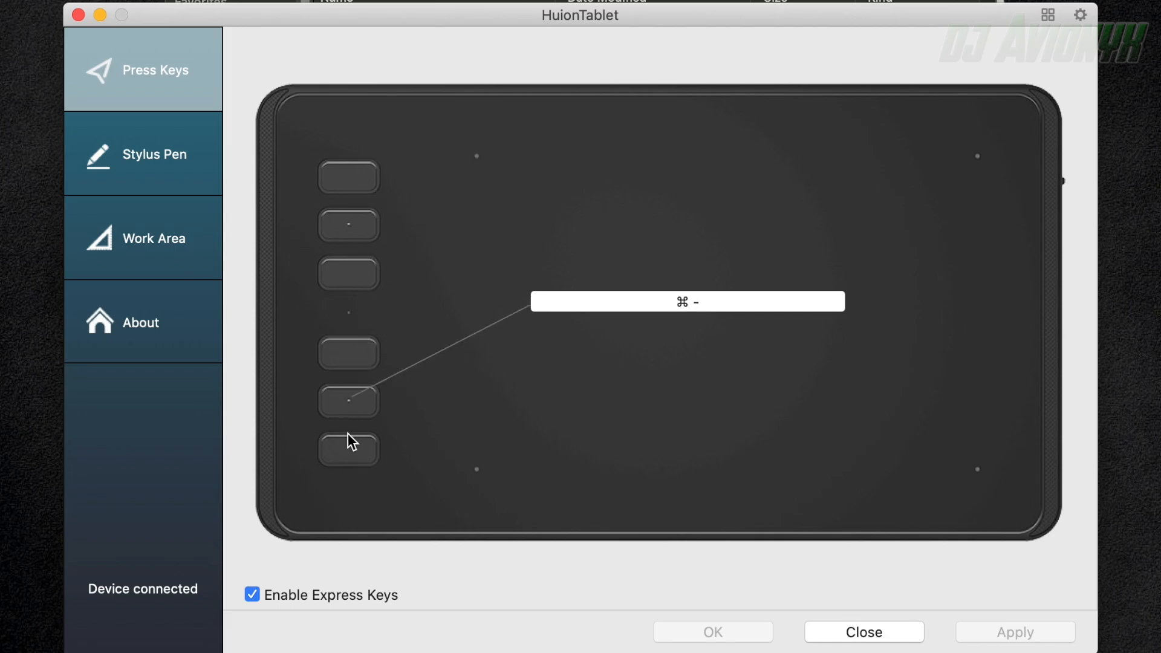
left_click(348, 449)
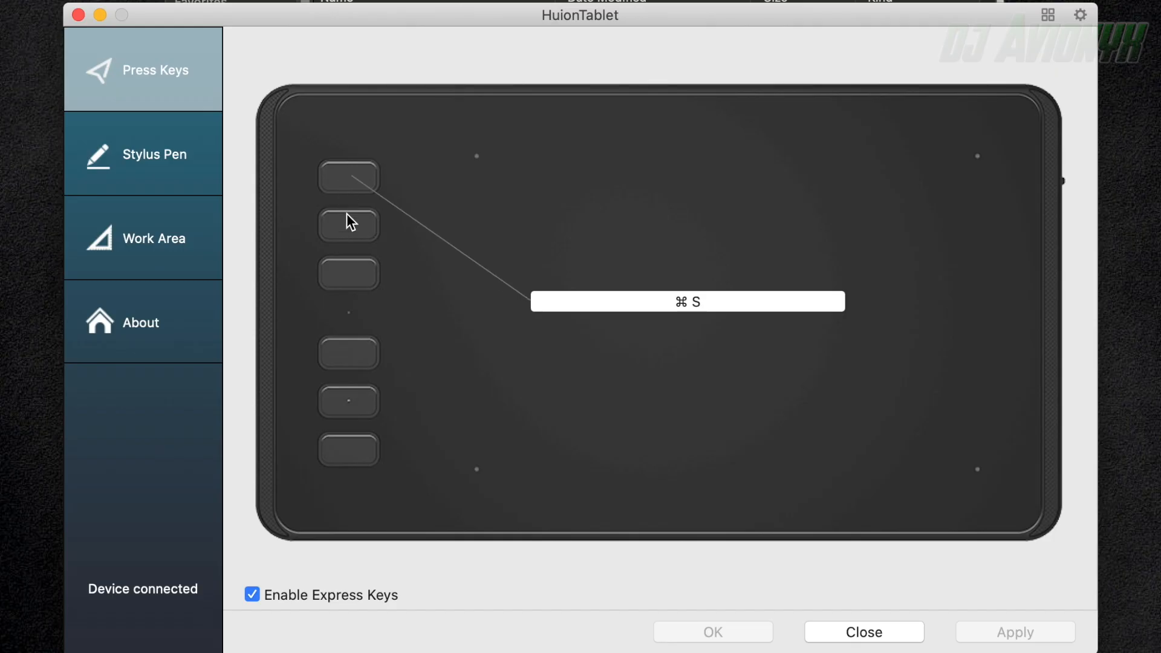
left_click(348, 225)
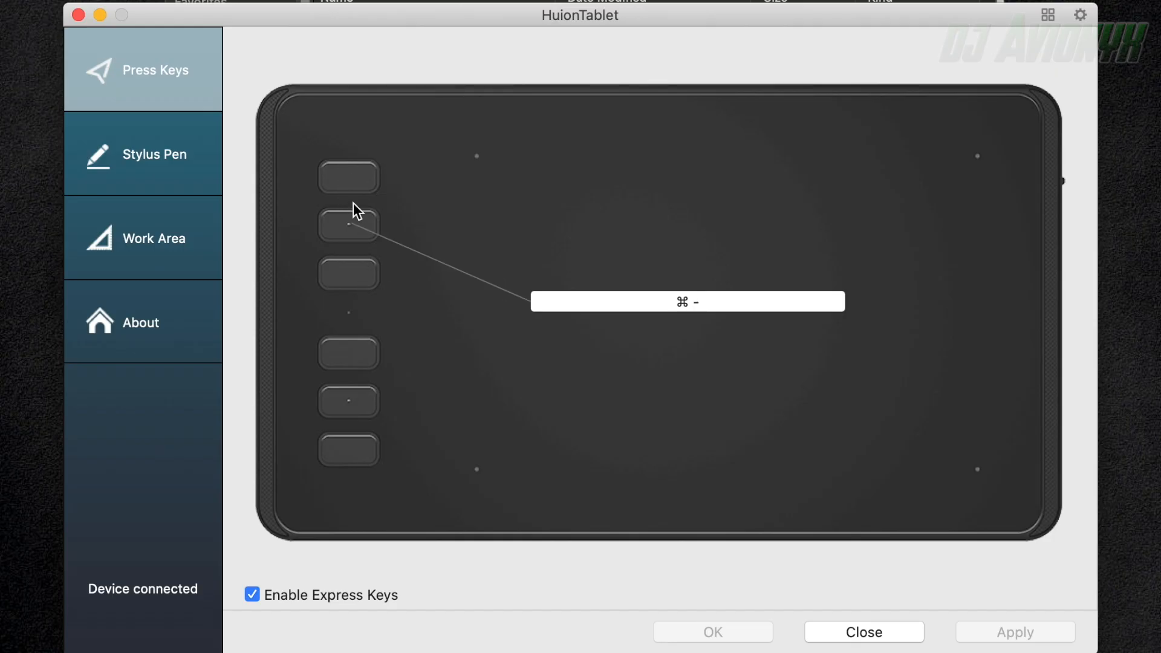
left_click(348, 178)
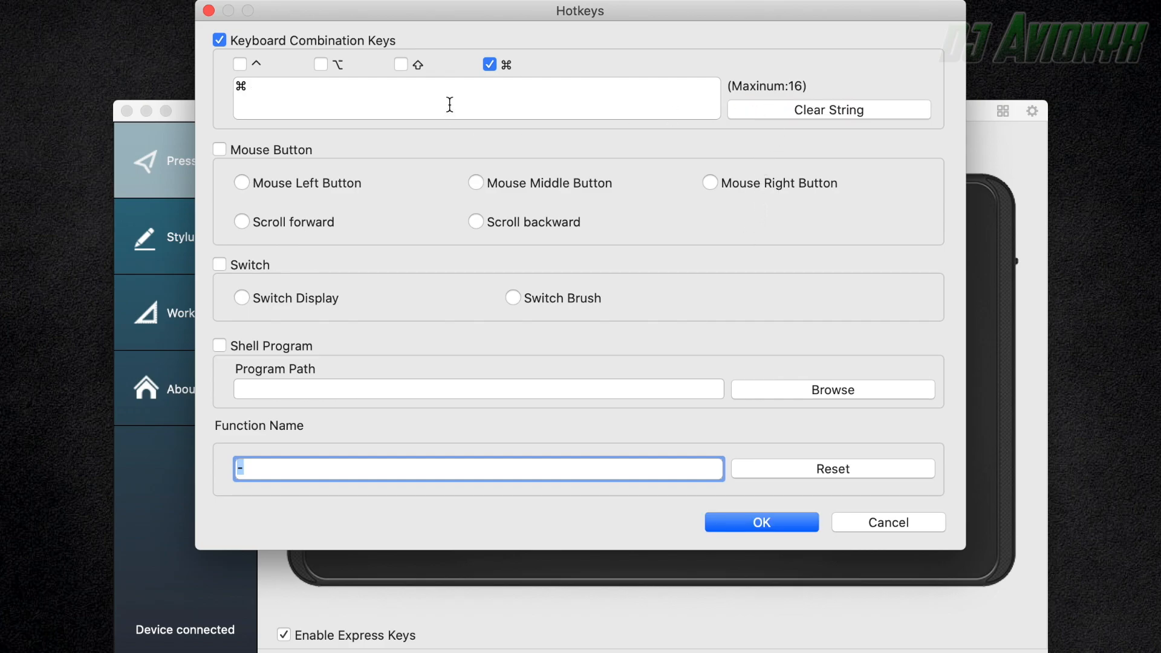
mouse_move(255, 80)
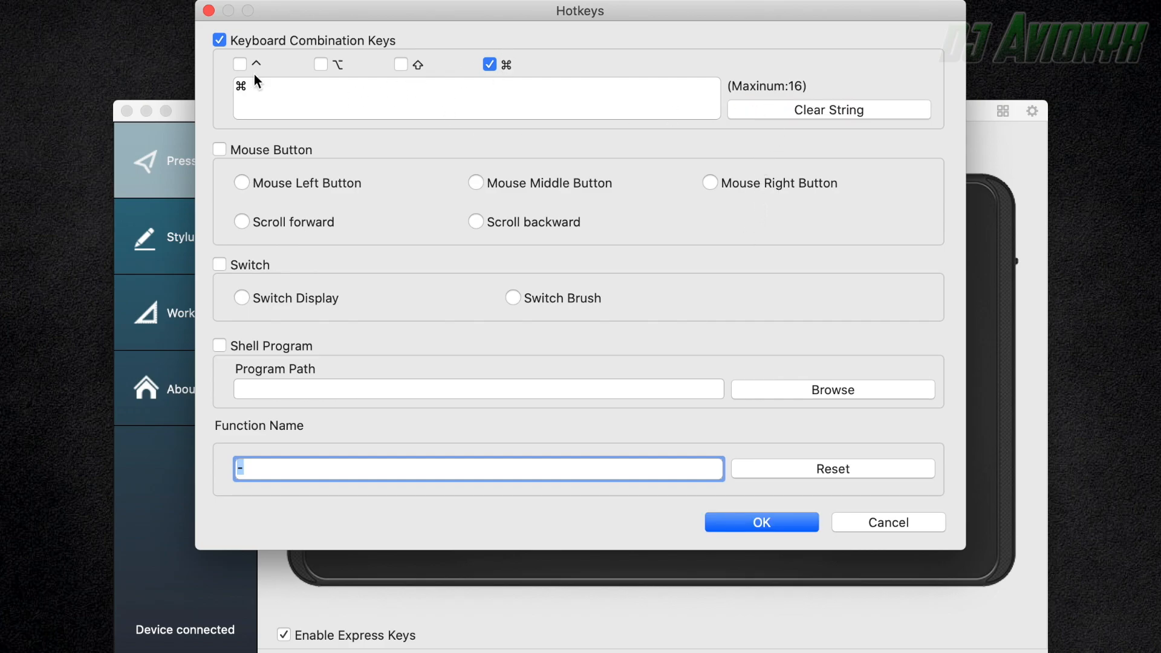
Replace the second express key's hotkey with ⌘ P and confirm
left_click(319, 63)
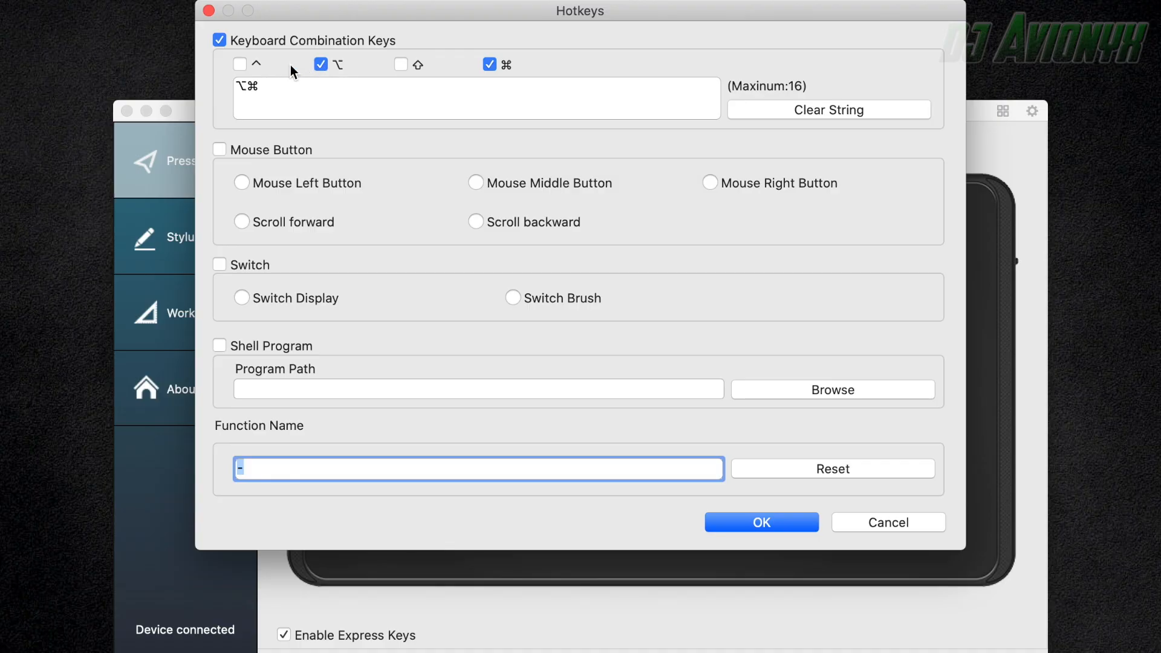
left_click(401, 64)
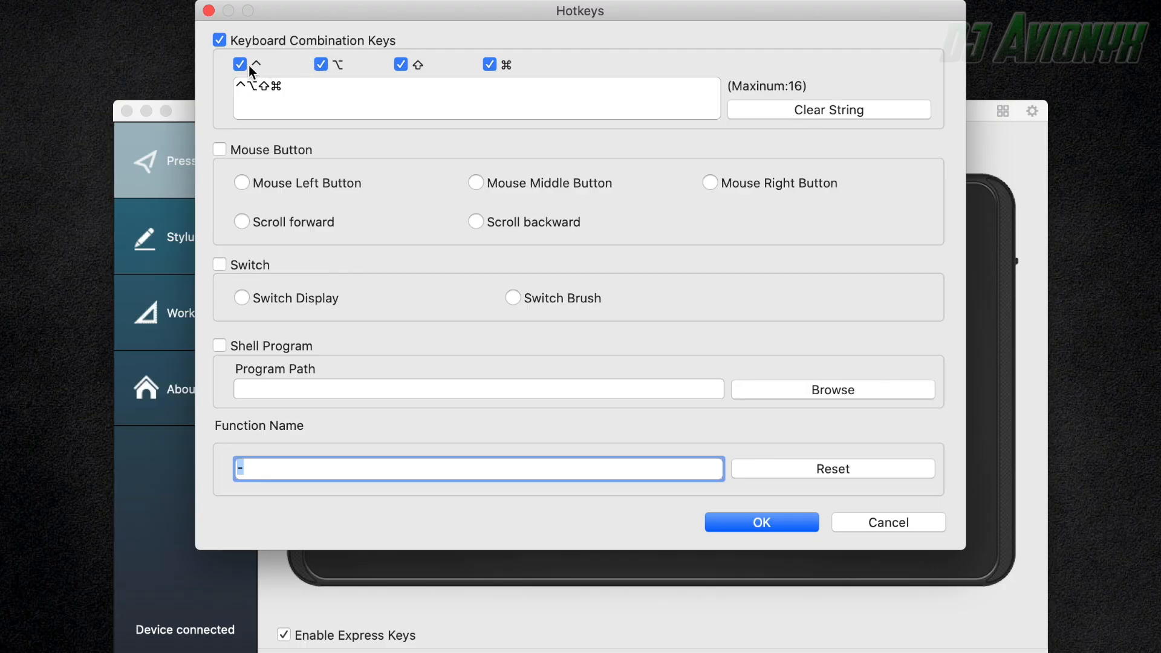
left_click(400, 64)
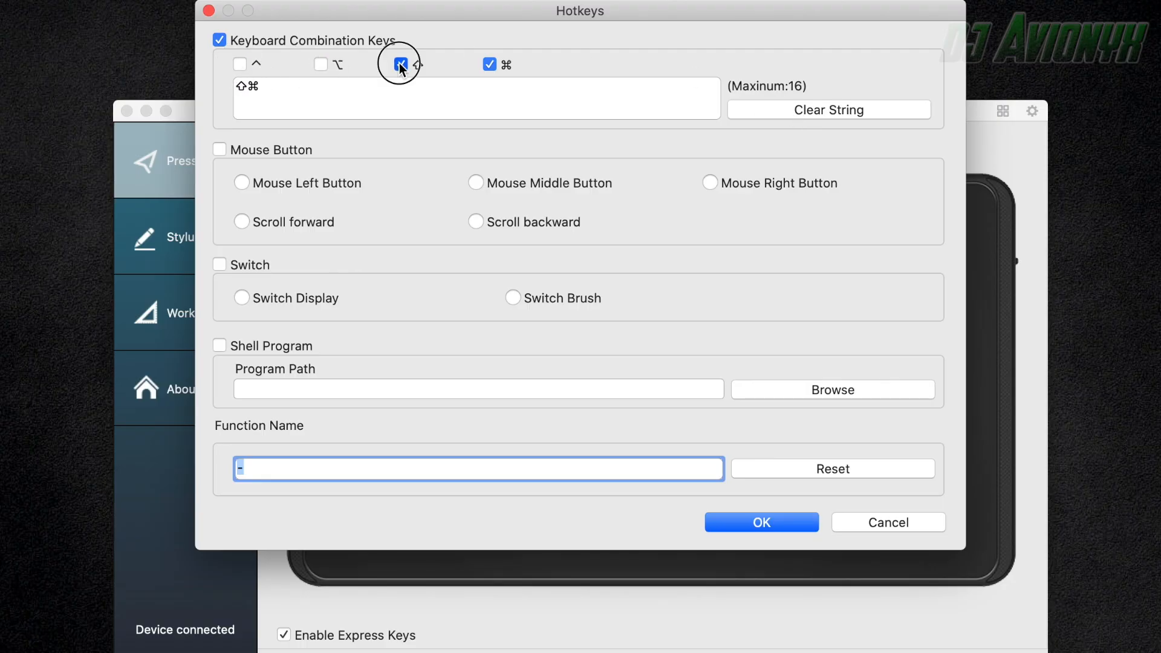
left_click(828, 109)
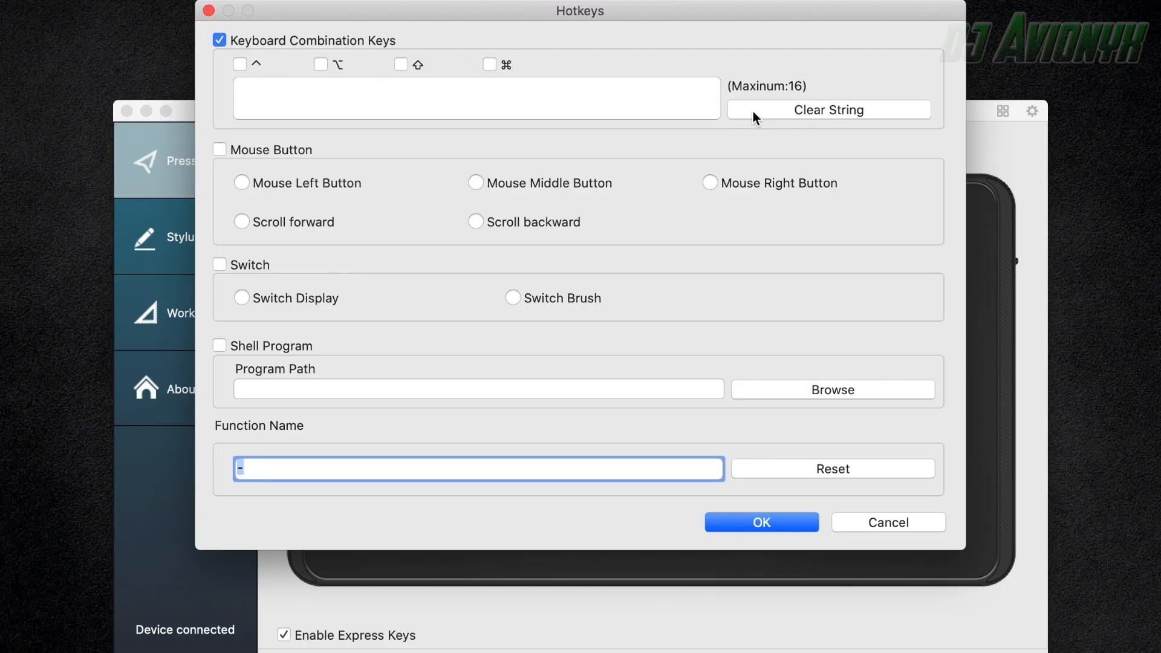
left_click(489, 64)
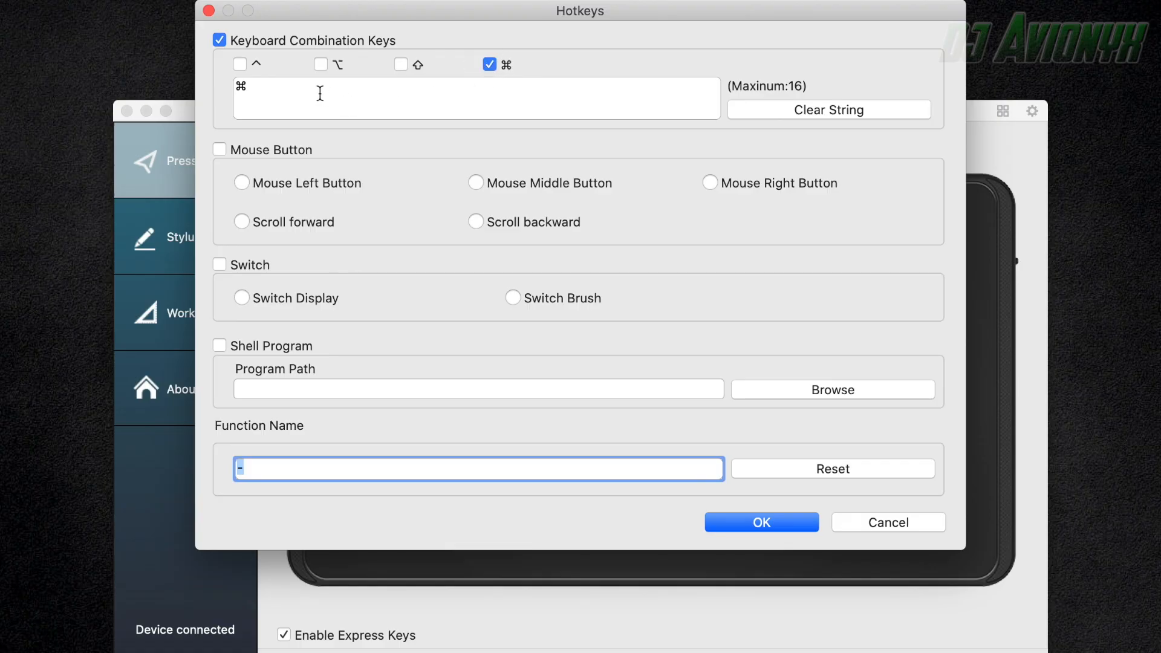
left_click(474, 99)
type(" P")
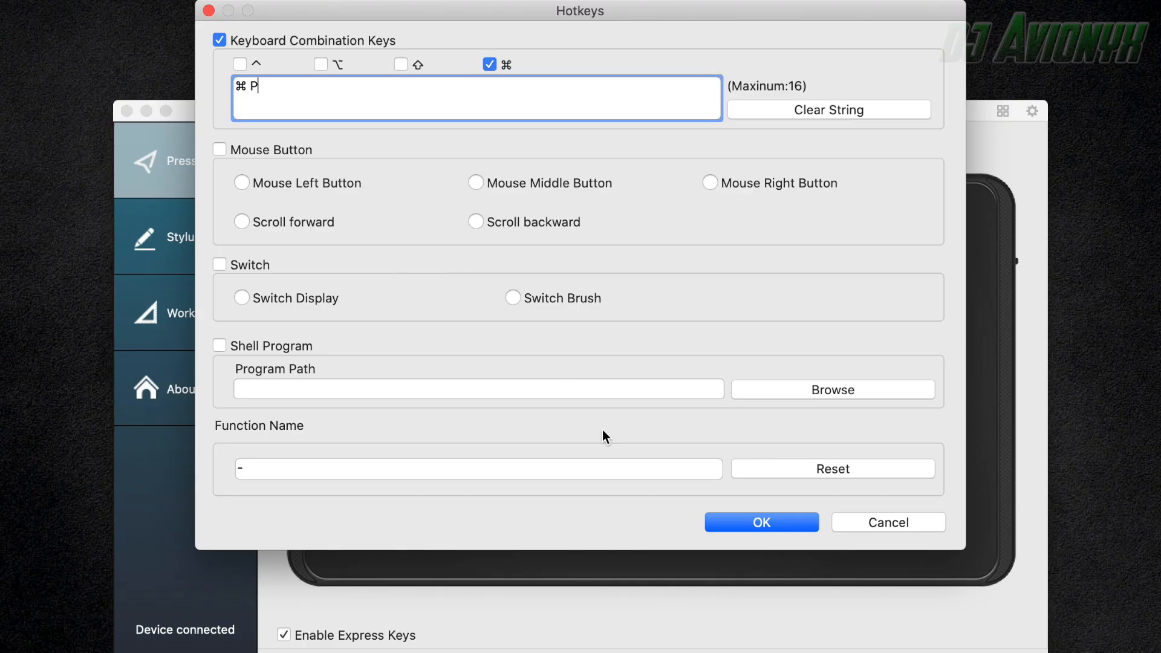
left_click(760, 522)
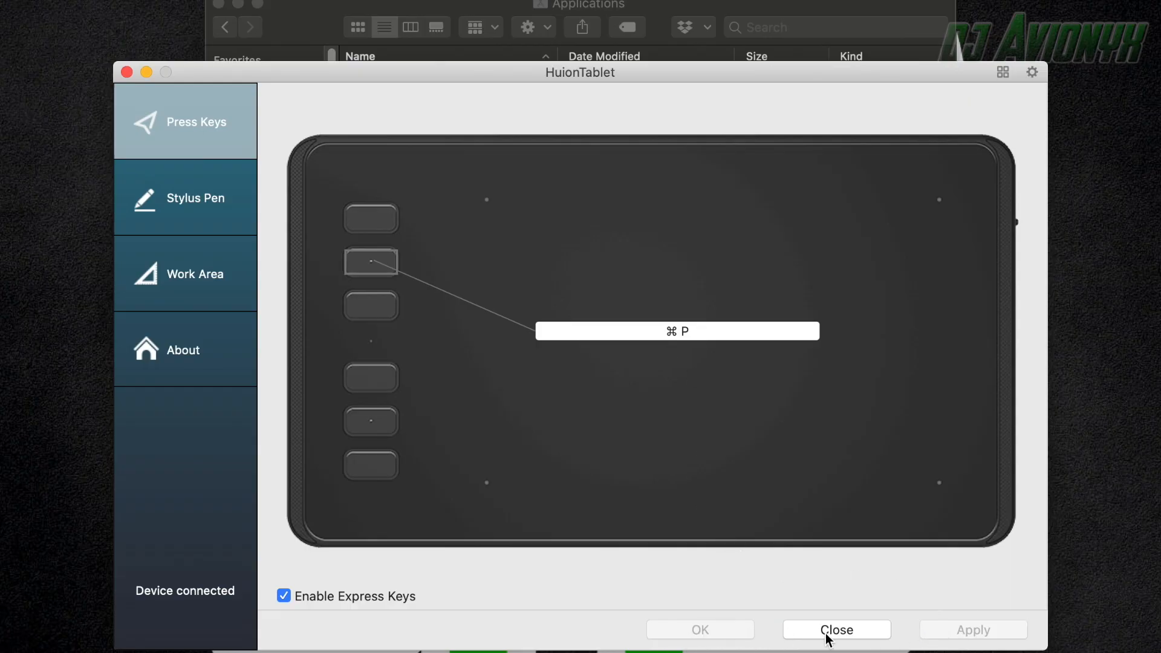
Close the Huion driver and draw a long looping pen stroke on the Photoshop canvas
left_click(835, 630)
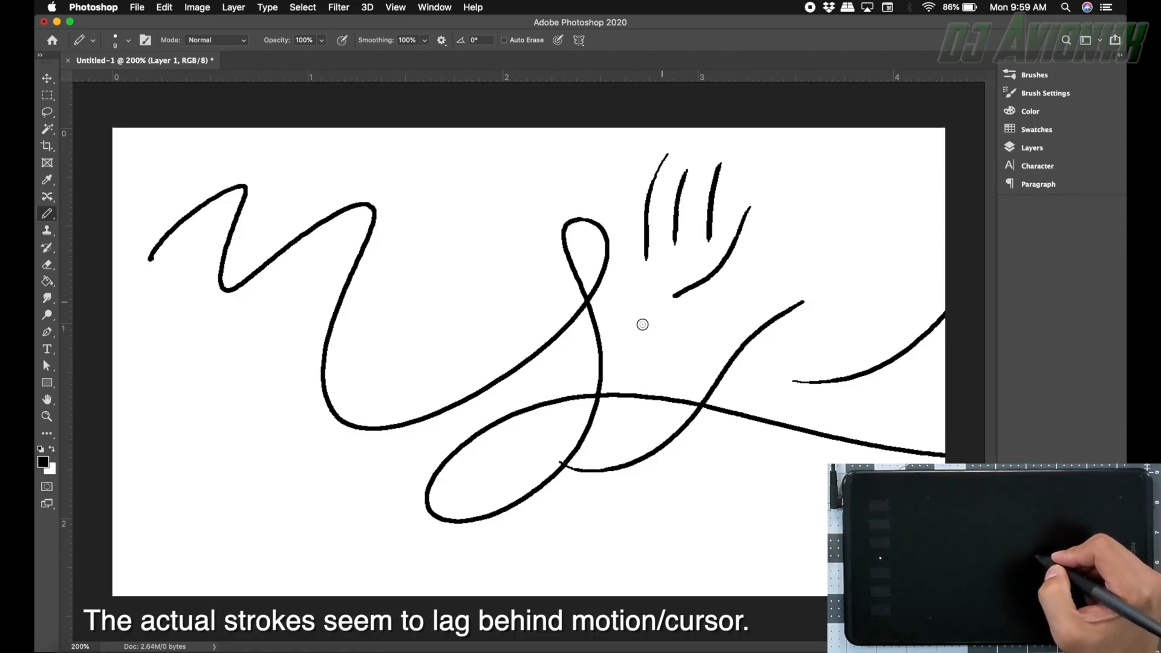
left_click_drag(642, 324, 696, 350)
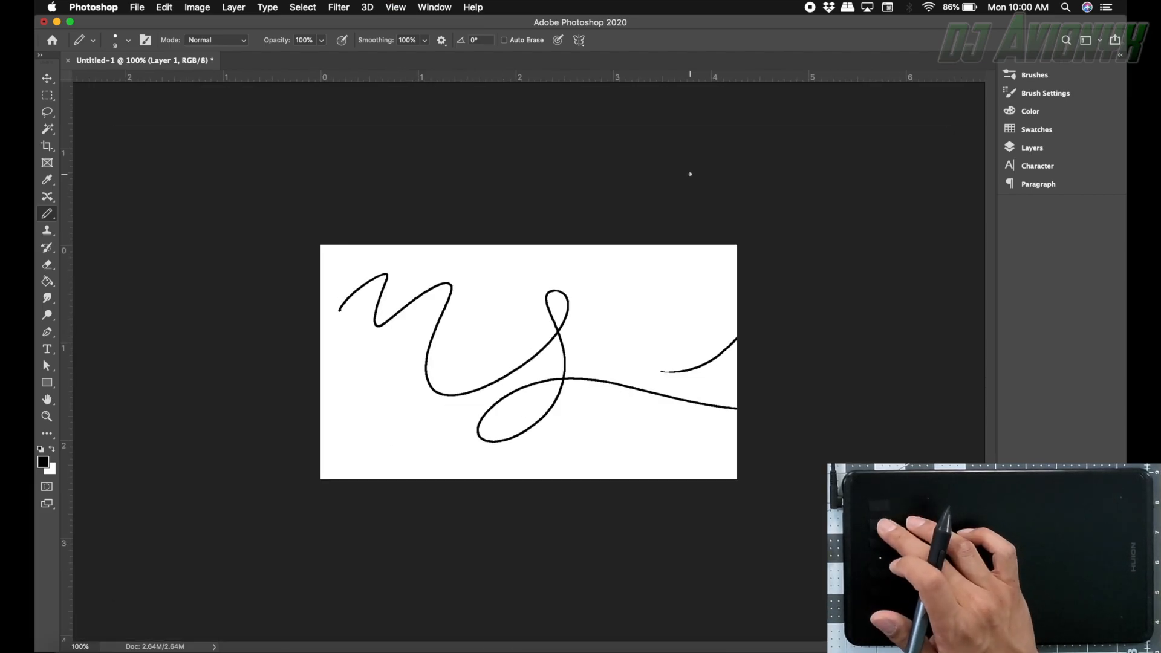
left_click(136, 7)
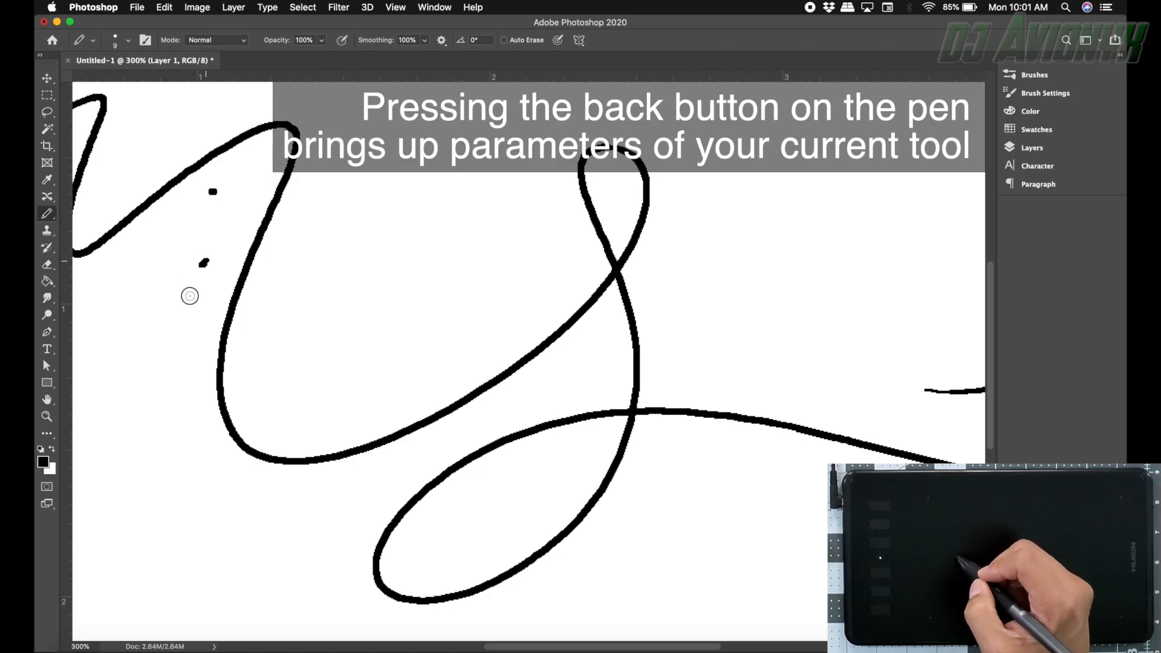
Scribble black marks near the left loop, then erase much of the black blob
left_click_drag(200, 260, 189, 325)
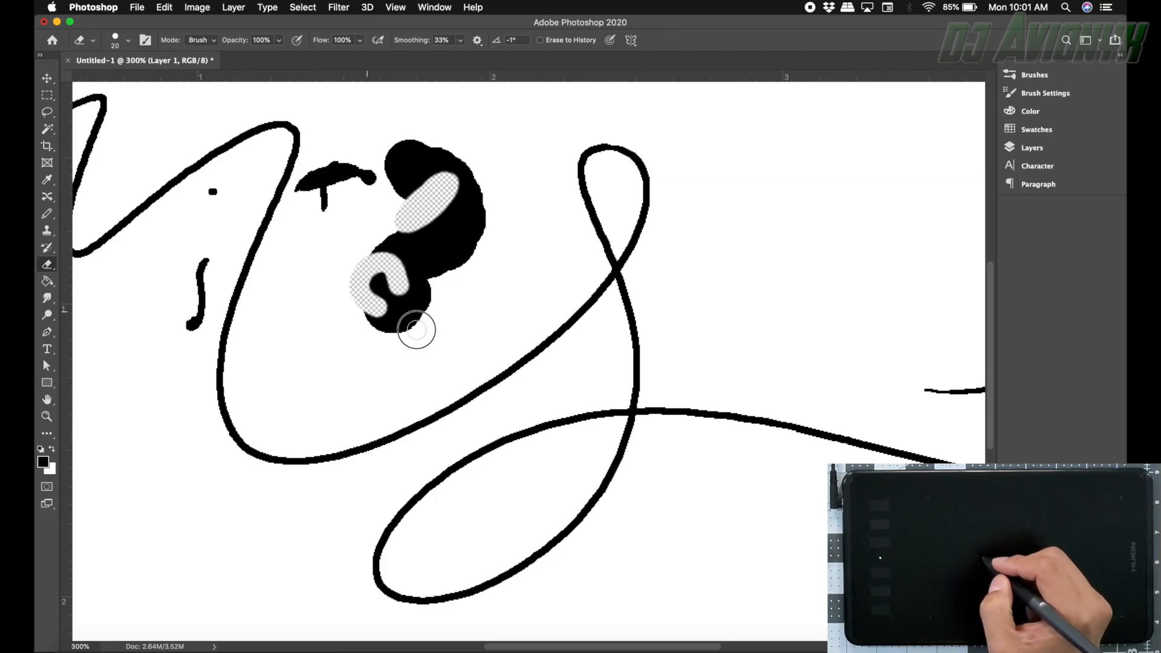
left_click_drag(415, 329, 296, 448)
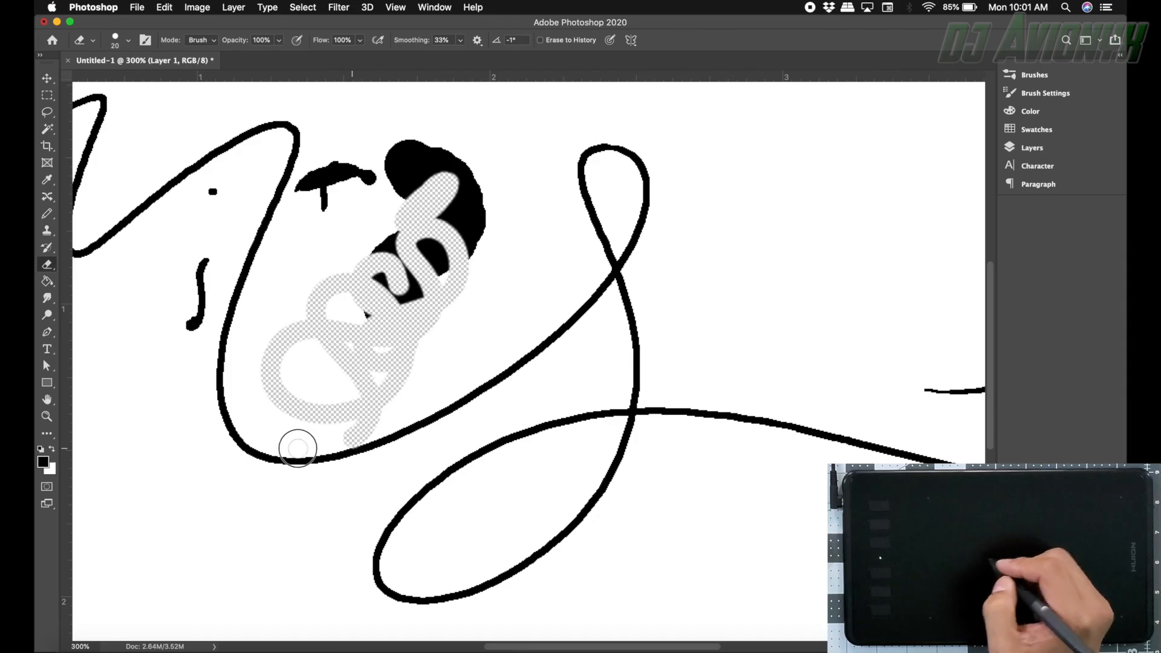